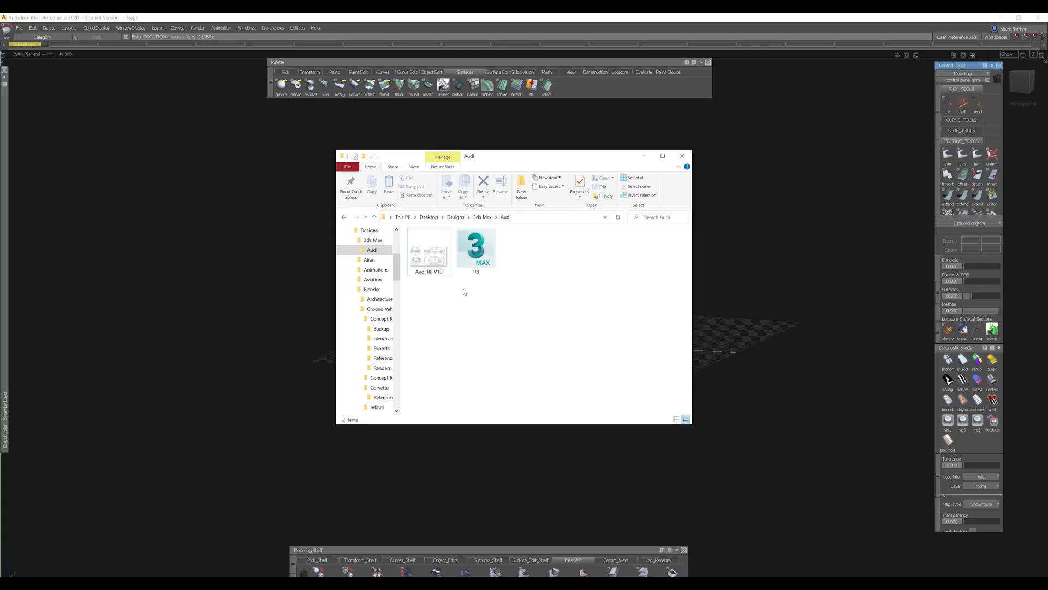
Open the Audi R8 V10 blueprint from the Audi folder in Photos
{"action": "left_click", "coordinate": [428, 253]}
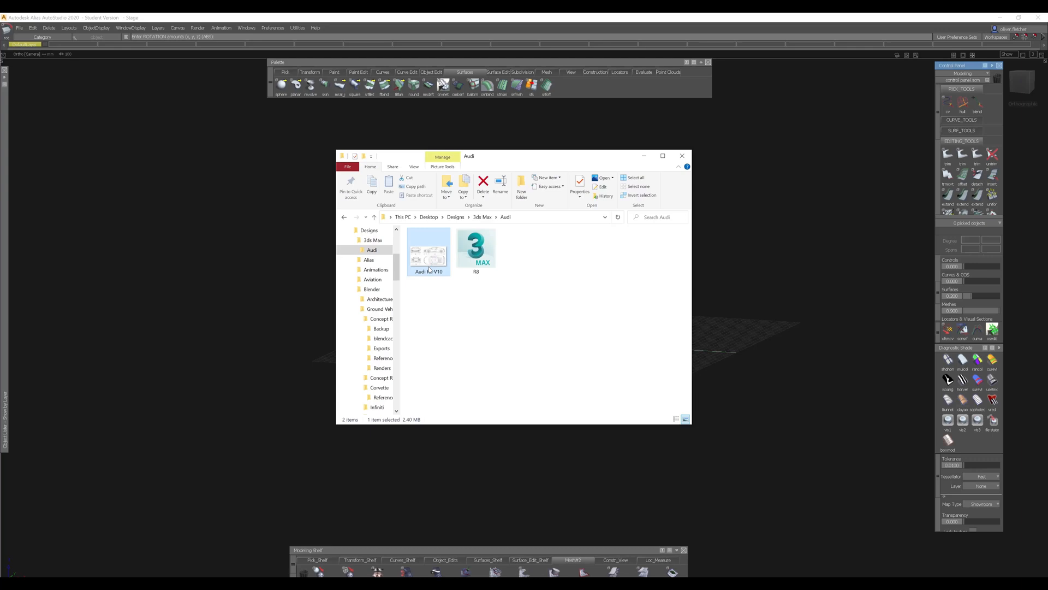
{"action": "double_click", "coordinate": [428, 254]}
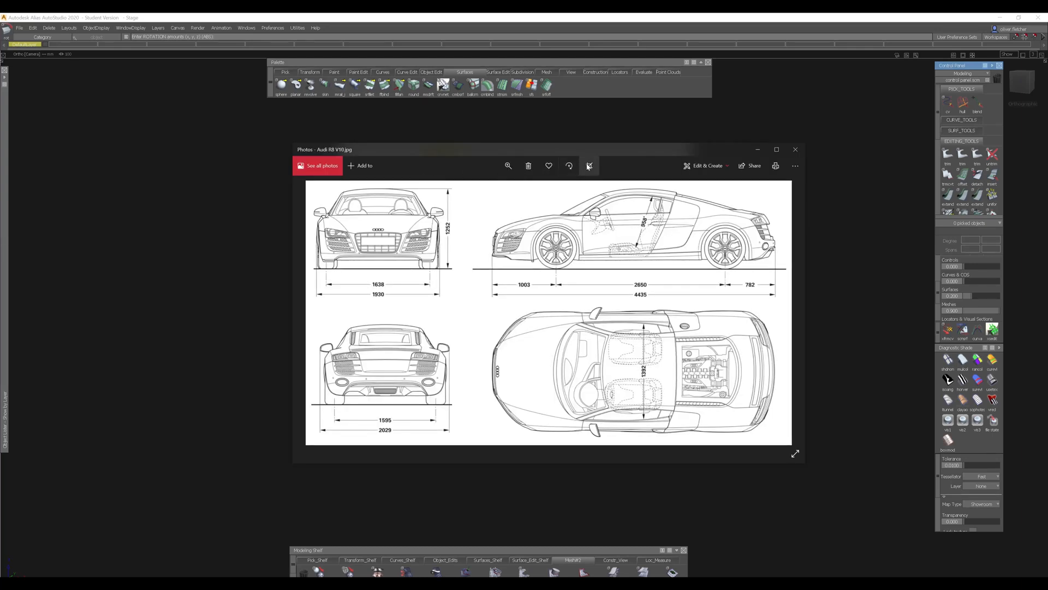
Crop the blueprint down to just the front view of the car
{"action": "left_click", "coordinate": [589, 166]}
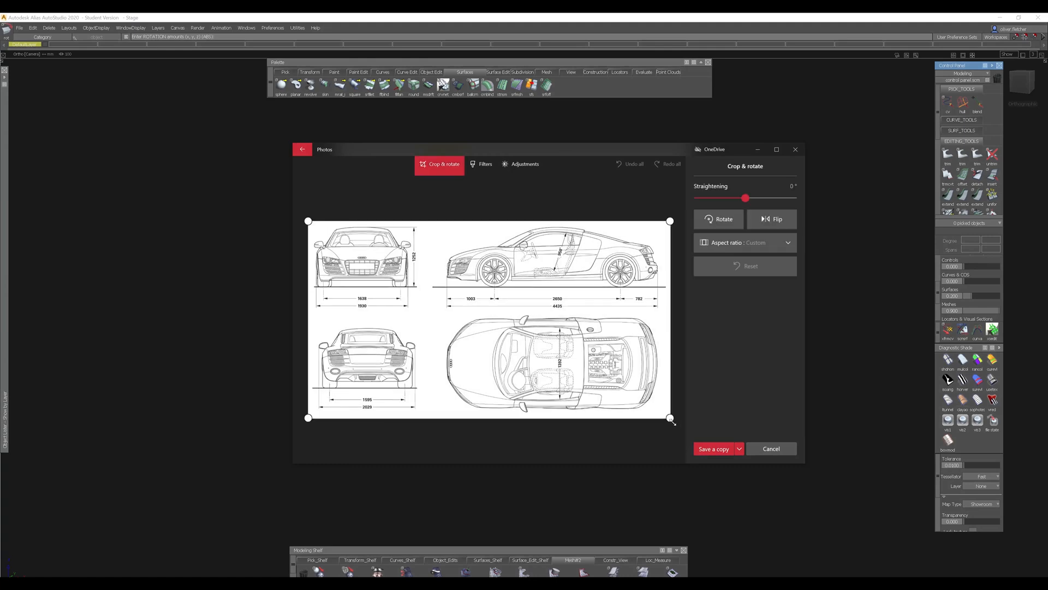
{"action": "left_click_drag", "start_coordinate": [670, 417], "coordinate": [421, 315]}
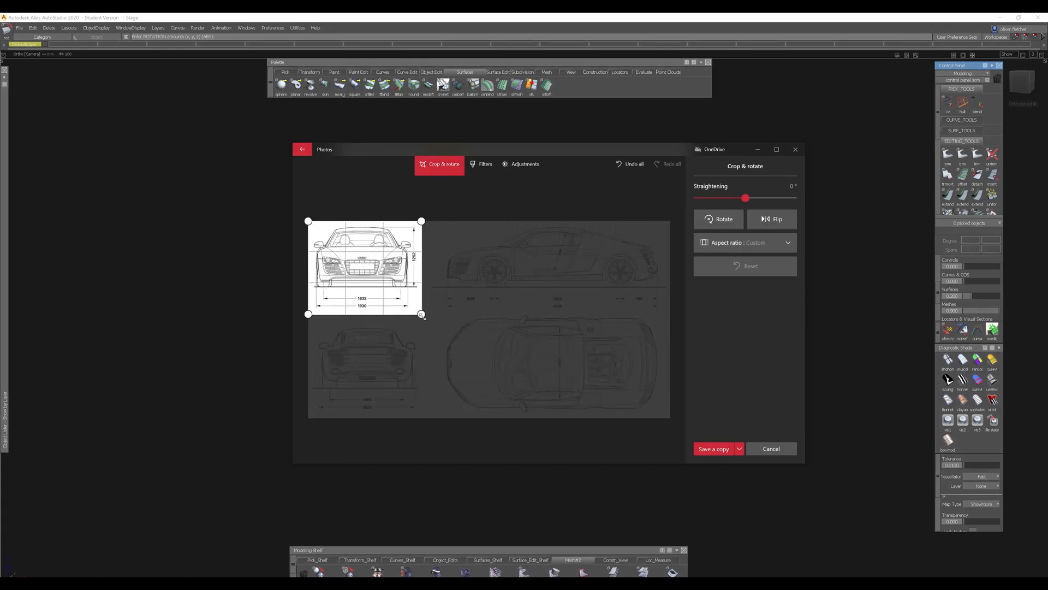
{"action": "left_click_drag", "start_coordinate": [421, 315], "coordinate": [512, 375]}
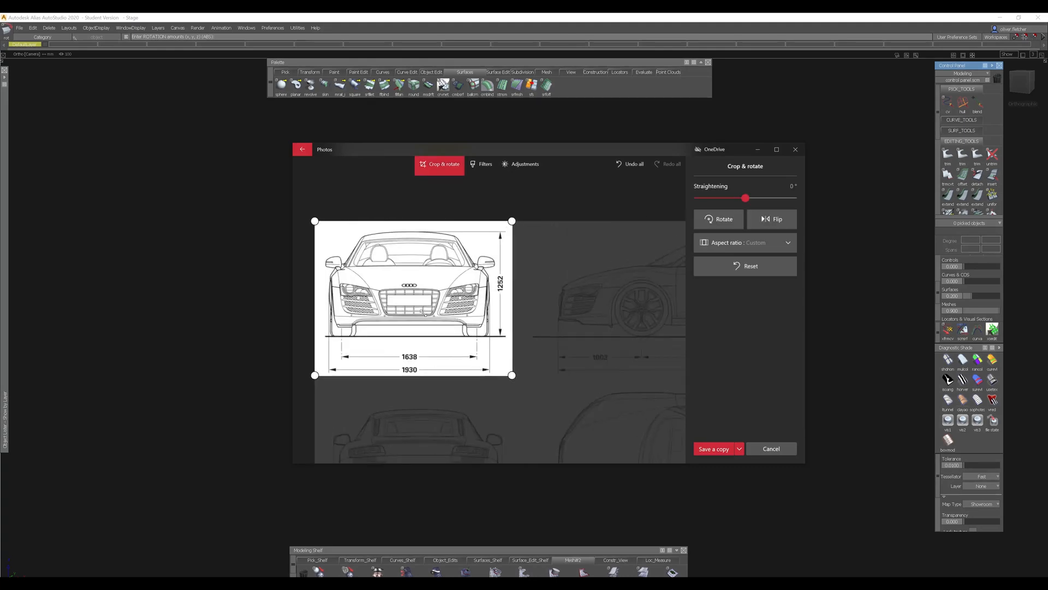
Save the cropped front view as a copy named 'Audi R8 V10 front'
{"action": "left_click", "coordinate": [714, 448]}
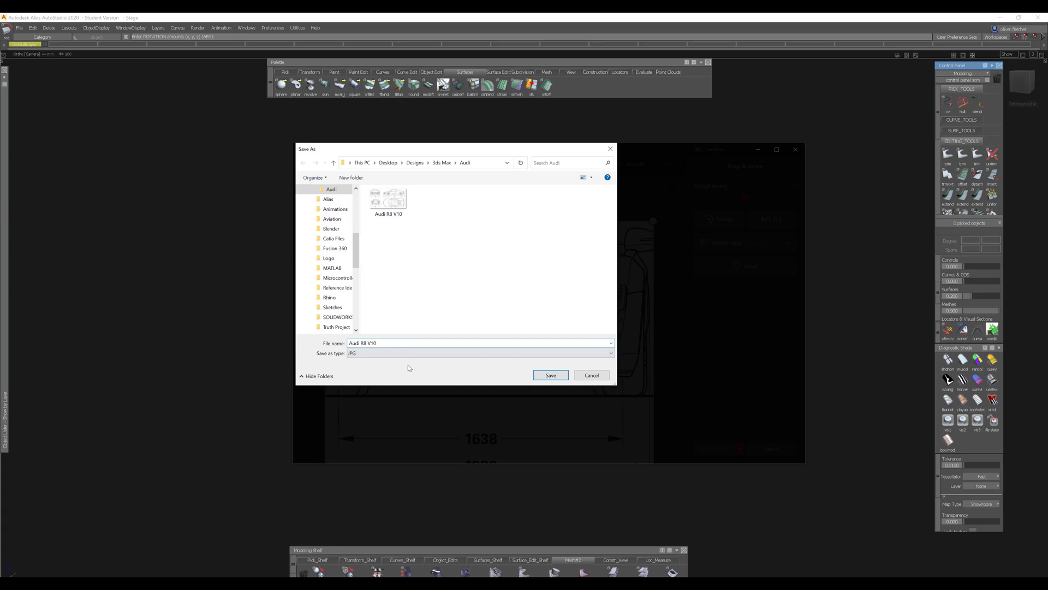
{"action": "type", "text": "front"}
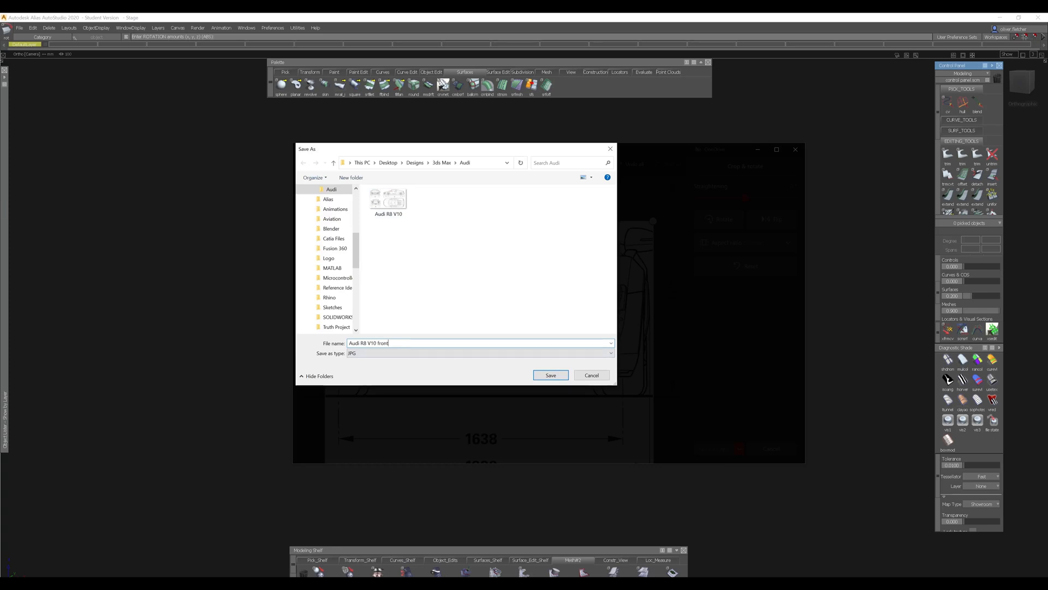
{"action": "left_click", "coordinate": [550, 374]}
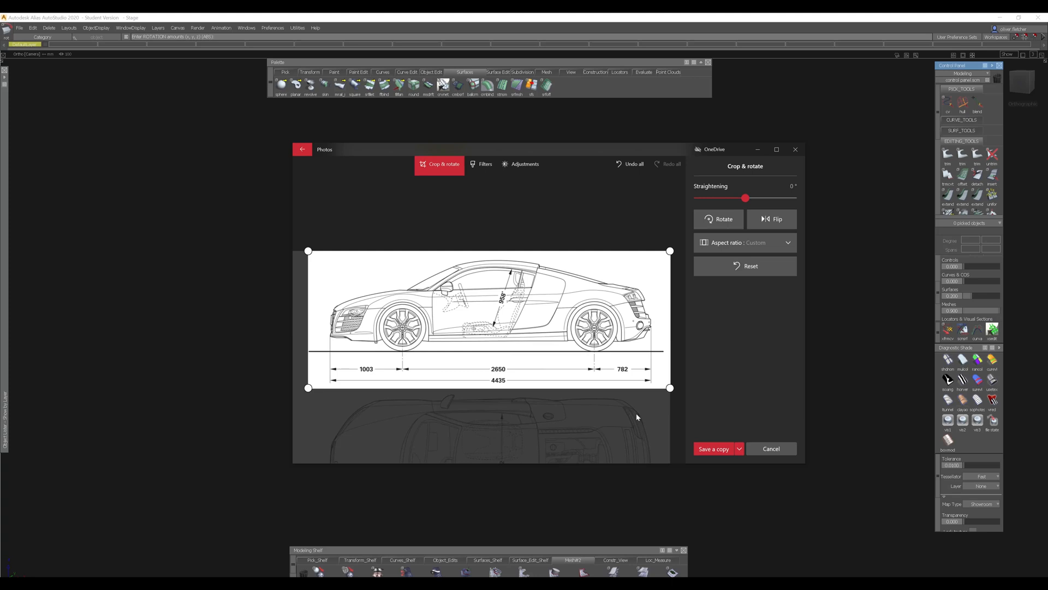
Save the cropped side view as a copy named 'Audi R8 V10 side'
{"action": "left_click", "coordinate": [714, 449]}
{"action": "type", "text": "Audi R8 V10 side"}
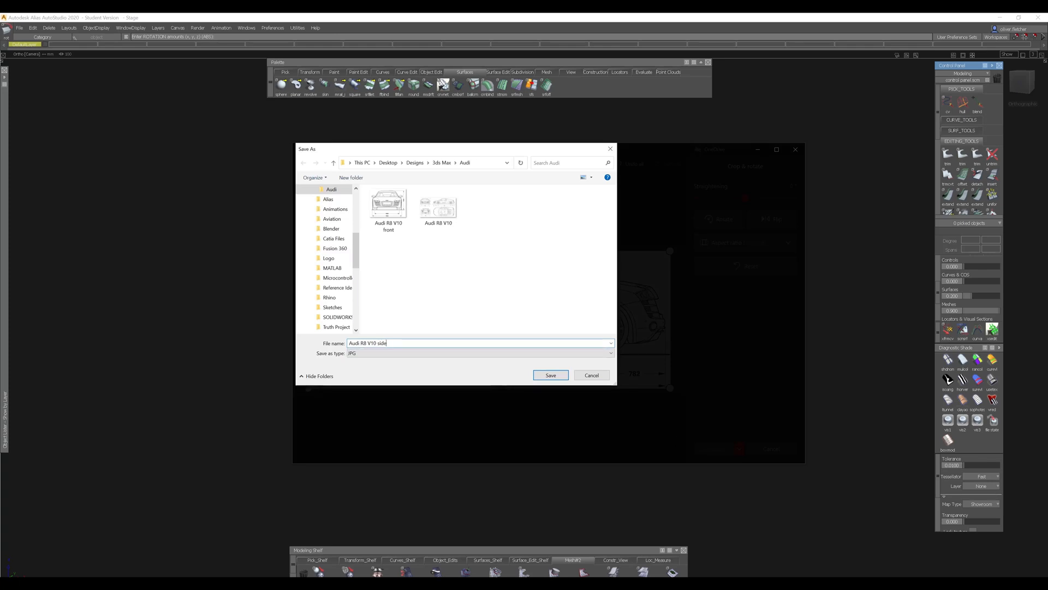
{"action": "left_click", "coordinate": [550, 375]}
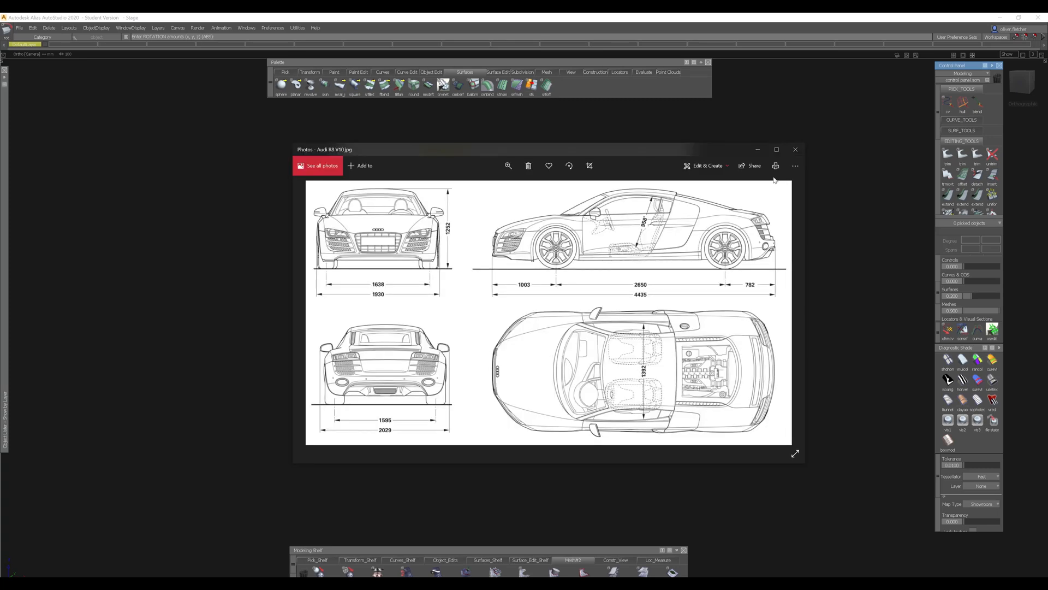
Crop the blueprint to the rear view and attempt saving it as a copy
{"action": "left_click", "coordinate": [706, 165]}
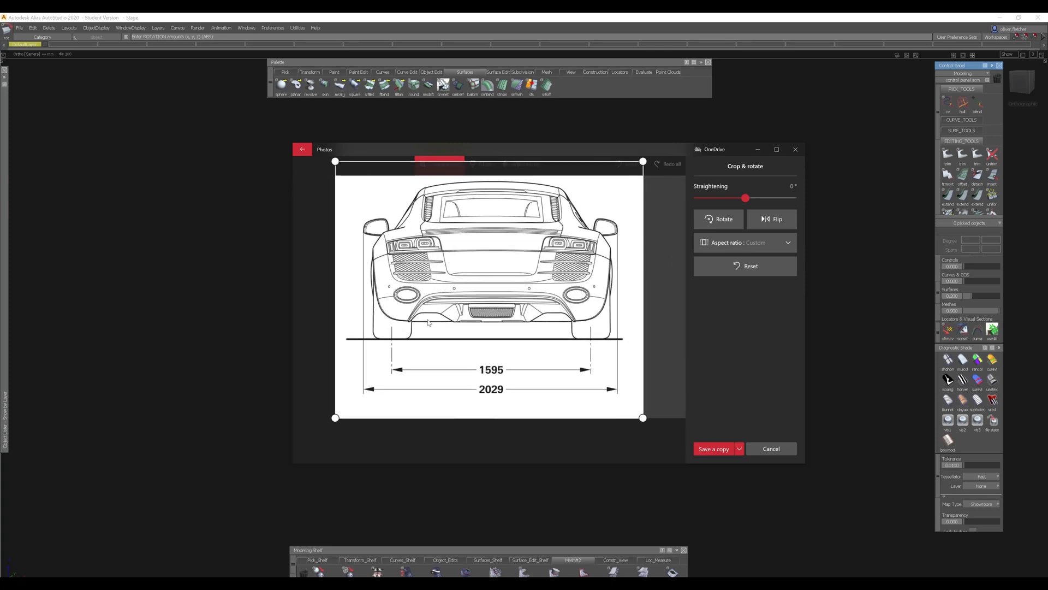
{"action": "left_click_drag", "start_coordinate": [642, 418], "coordinate": [642, 406]}
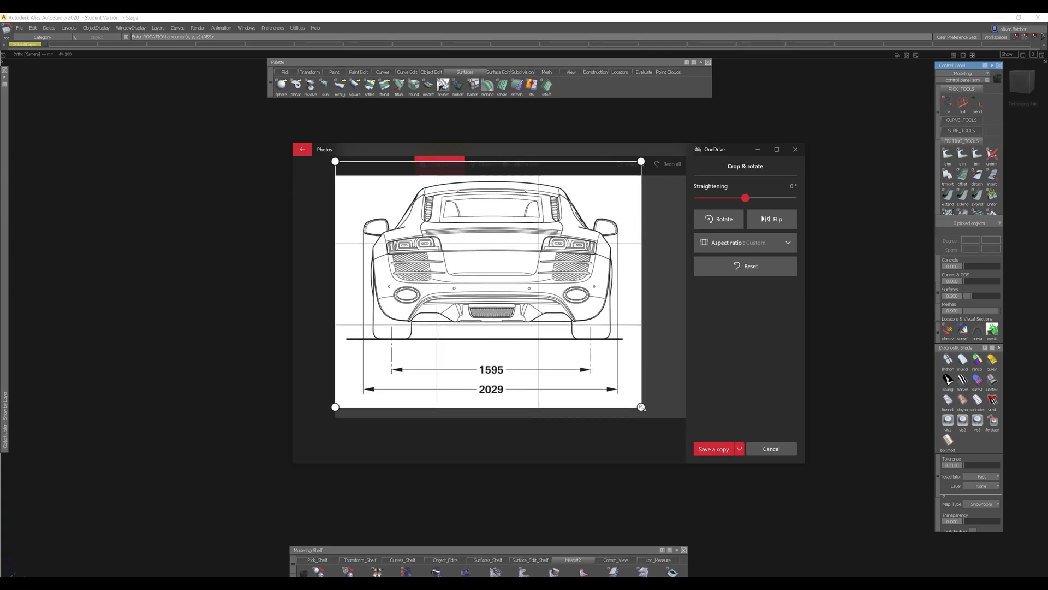
{"action": "left_click", "coordinate": [714, 449]}
{"action": "type", "text": "Audi R8 V10 bac"}
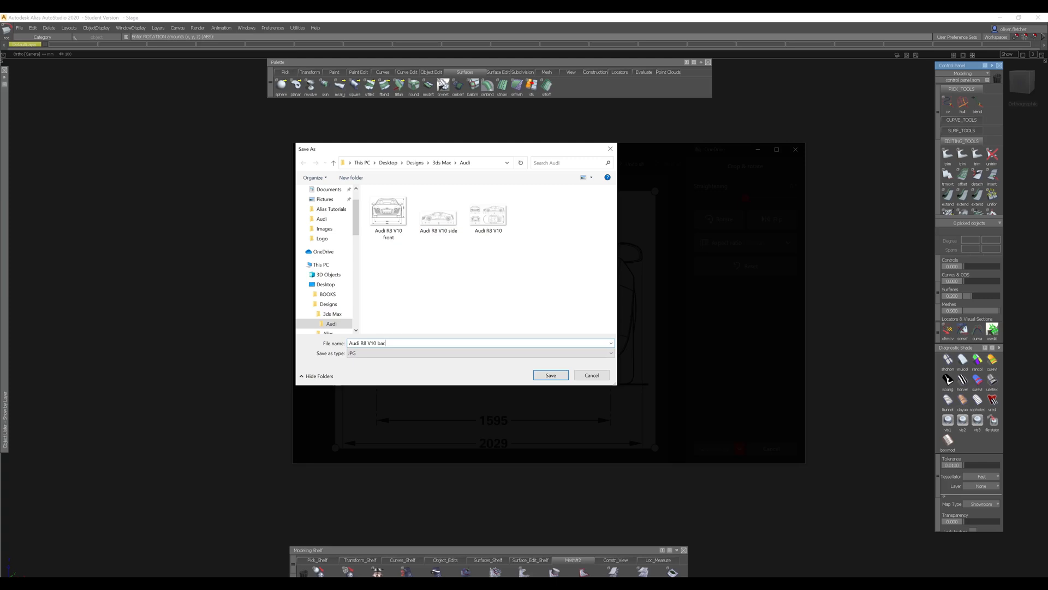
{"action": "left_click", "coordinate": [551, 375]}
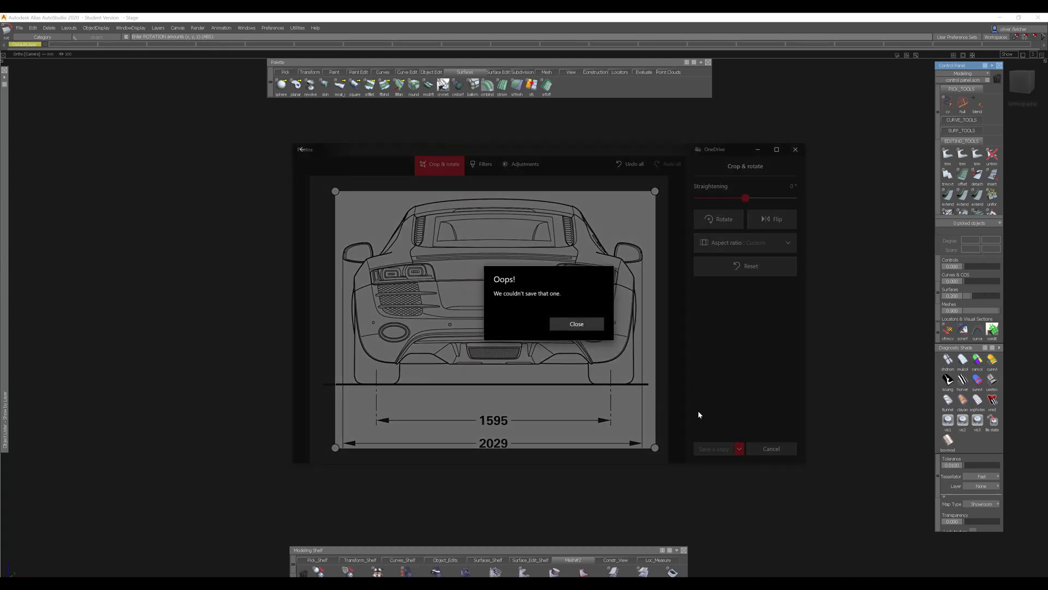
{"action": "mouse_move", "coordinate": [540, 300]}
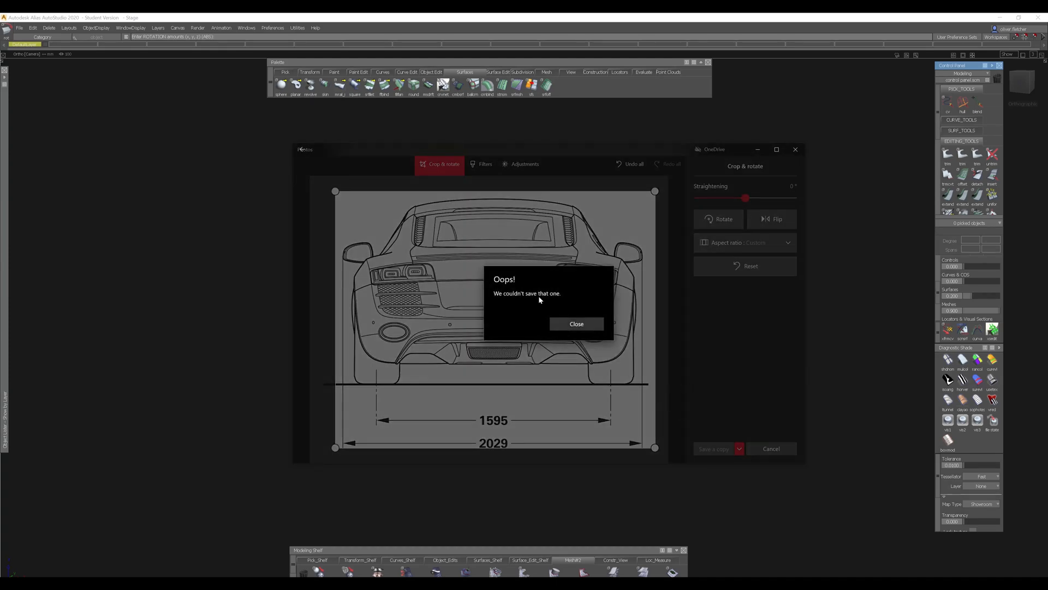
Dismiss the save error and save the rear view as 'Audi R8 V10 back'
{"action": "left_click", "coordinate": [576, 324]}
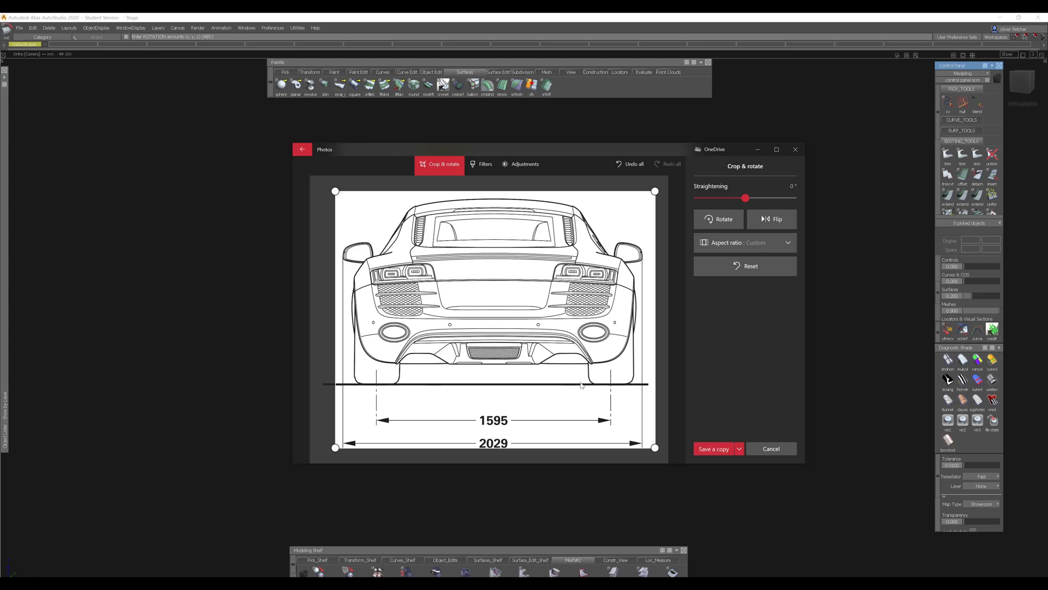
{"action": "left_click", "coordinate": [714, 448]}
{"action": "type", "text": "Audi R8 V10 b"}
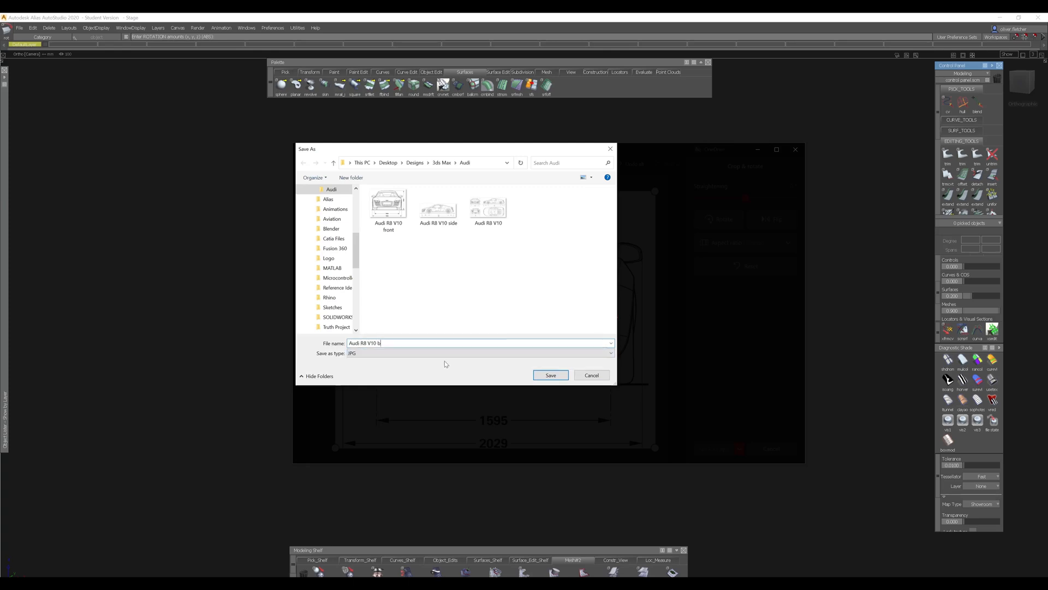
{"action": "left_click", "coordinate": [550, 374]}
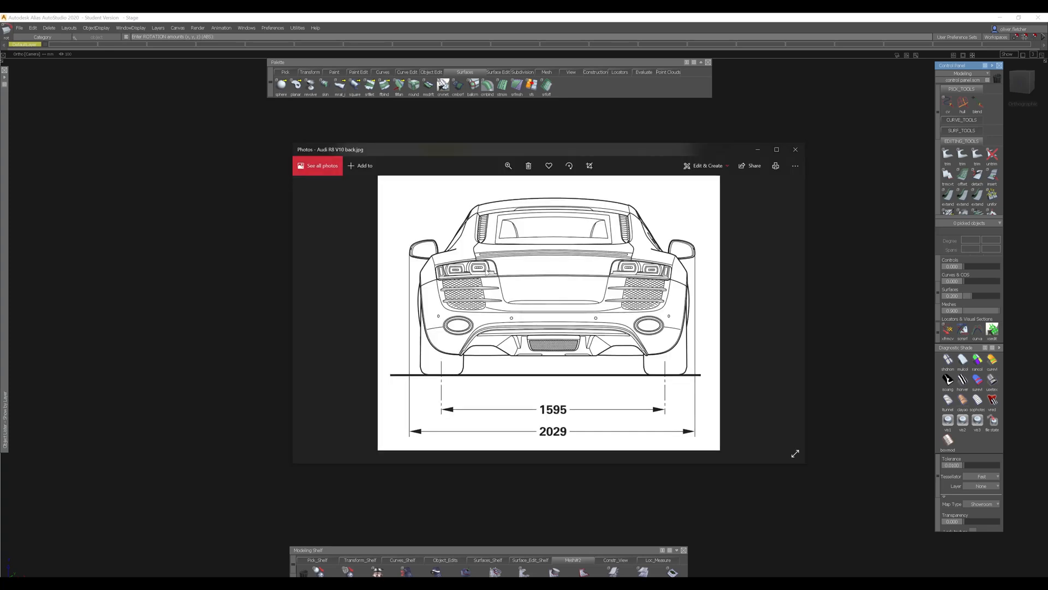
{"action": "mouse_move", "coordinate": [795, 149]}
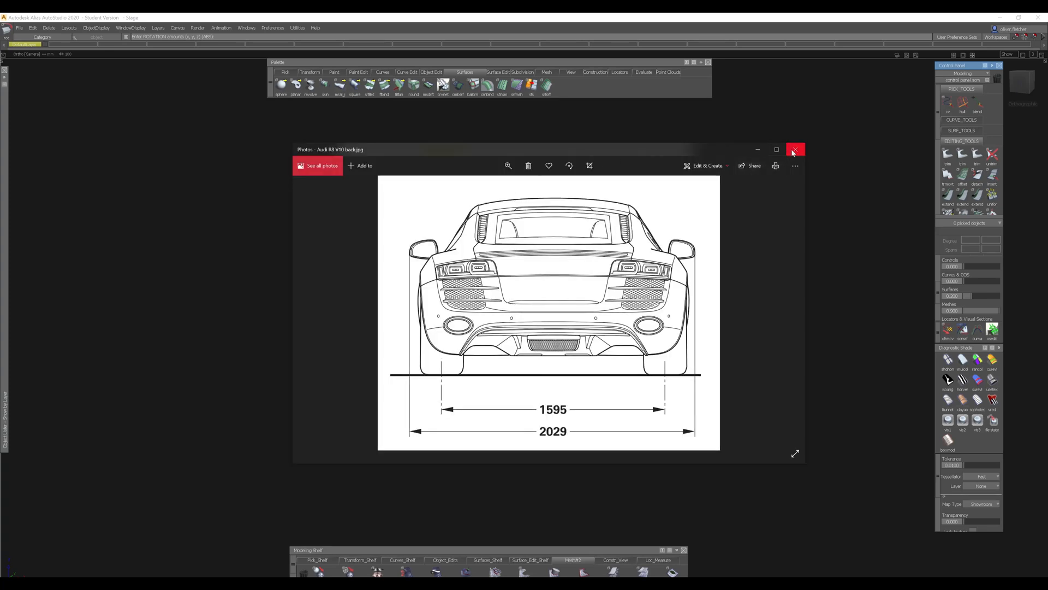
Close the back image, reopen the full Audi R8 V10 blueprint and crop the top view
{"action": "left_click", "coordinate": [795, 149]}
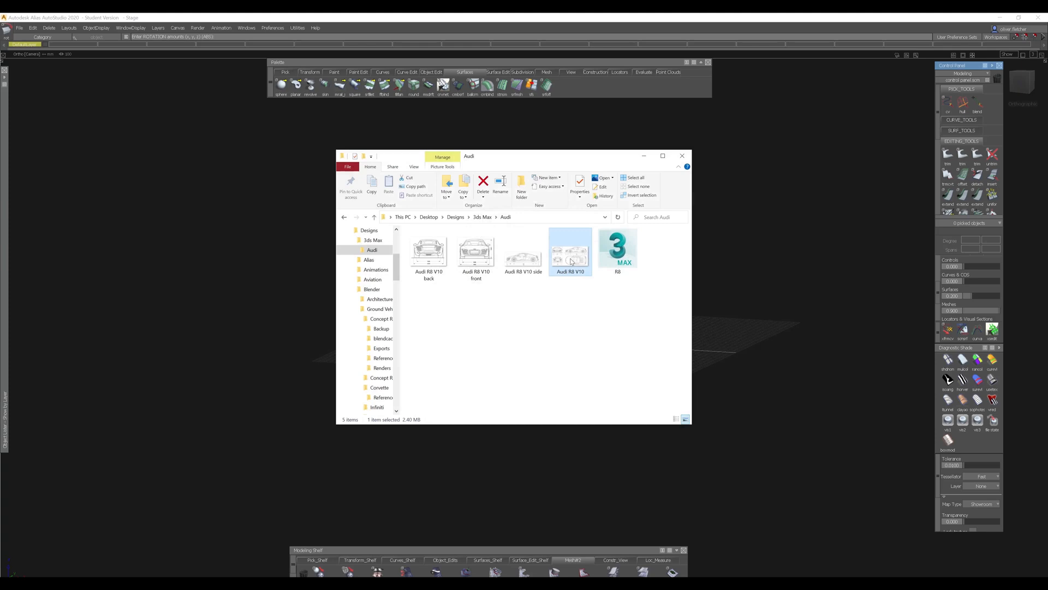
{"action": "double_click", "coordinate": [570, 251]}
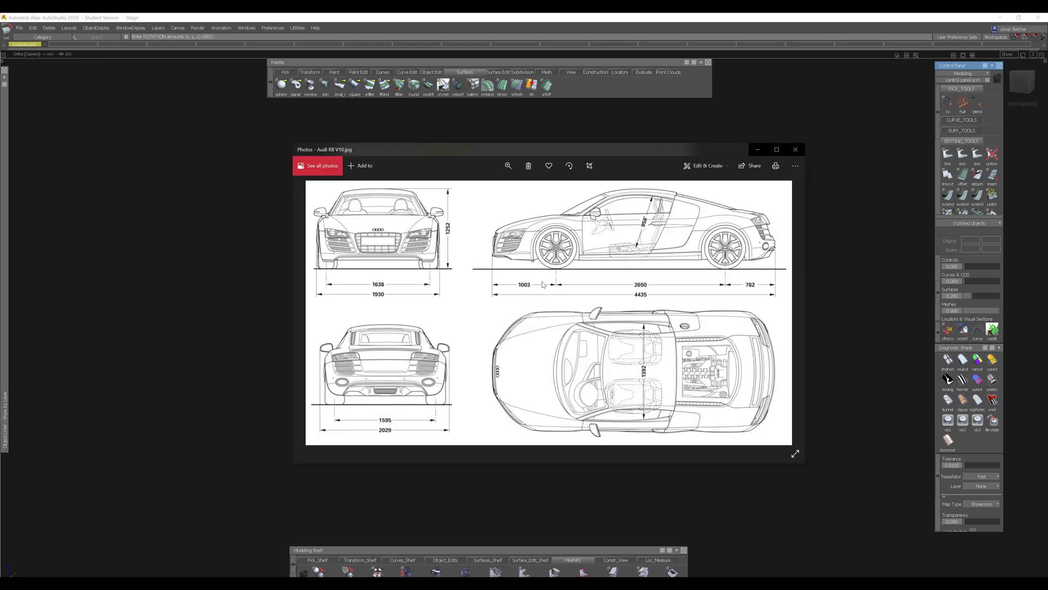
{"action": "left_click", "coordinate": [705, 165]}
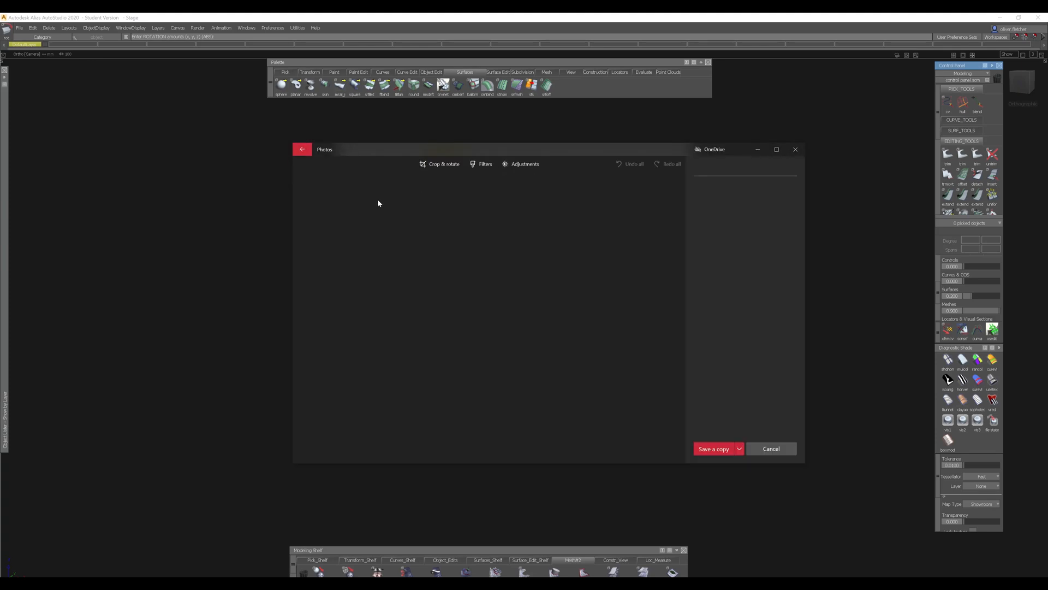
{"action": "left_click", "coordinate": [438, 163]}
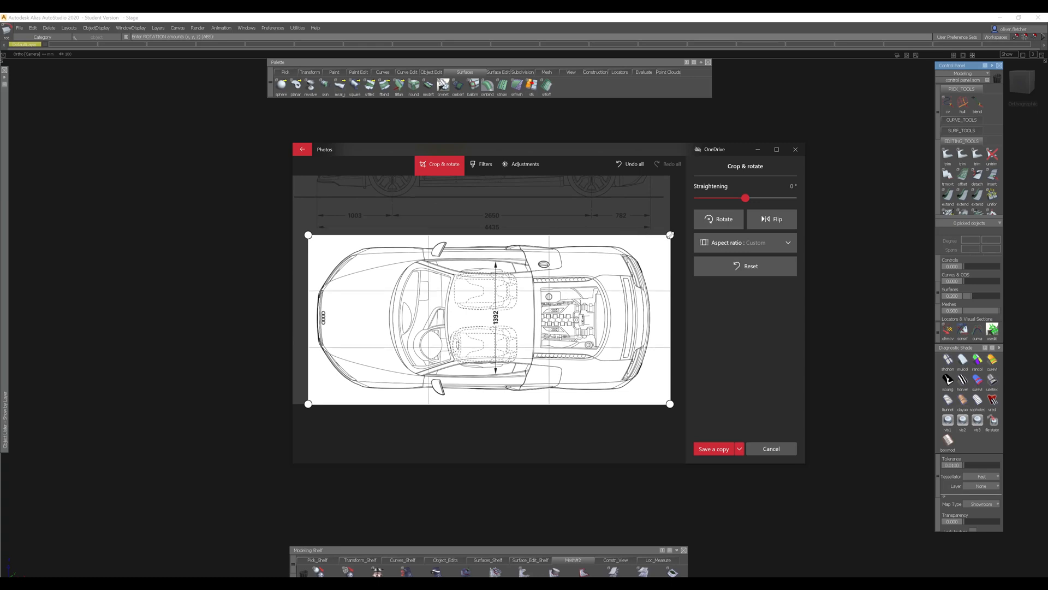
Save the top-view crop as a copy named 'Audi R8 V10 top'
{"action": "left_click", "coordinate": [714, 448]}
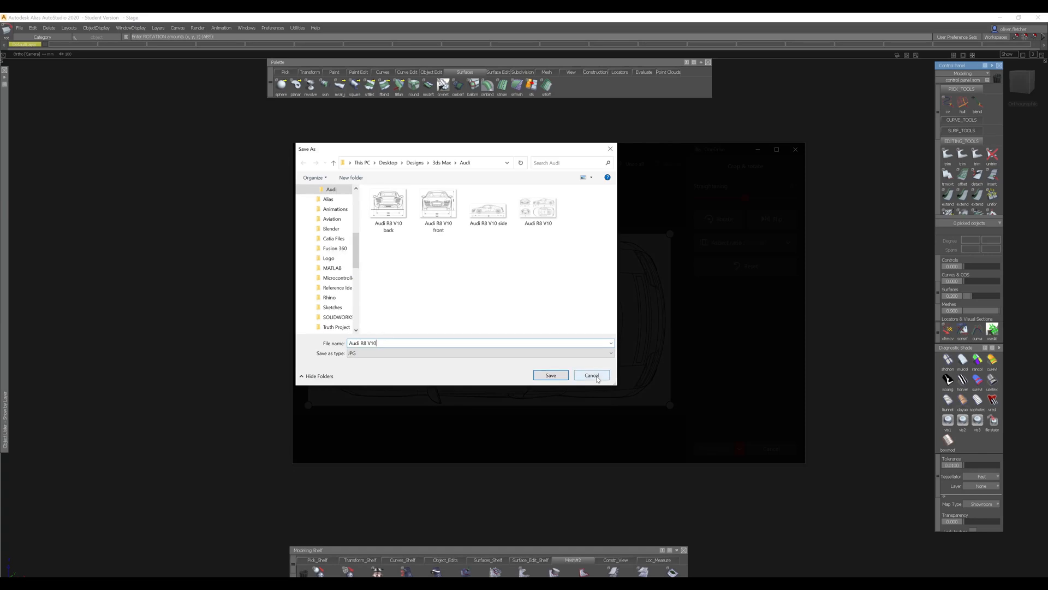
{"action": "left_click", "coordinate": [551, 375]}
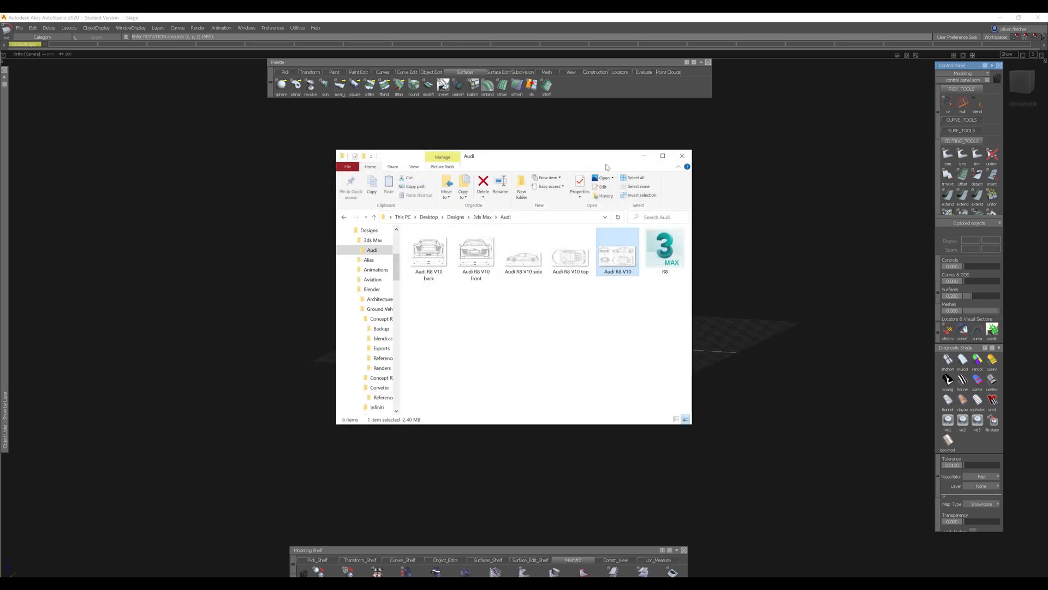
{"action": "left_click", "coordinate": [682, 155]}
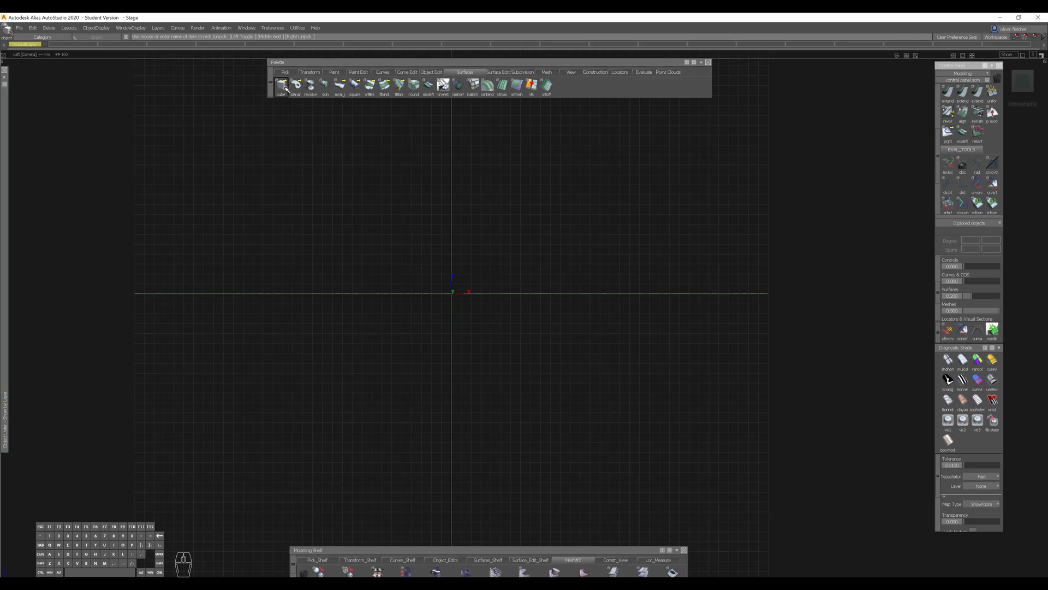
Scale the cube to 4435 × 1930 × 1252 in the Information Window
{"action": "left_click", "coordinate": [281, 85]}
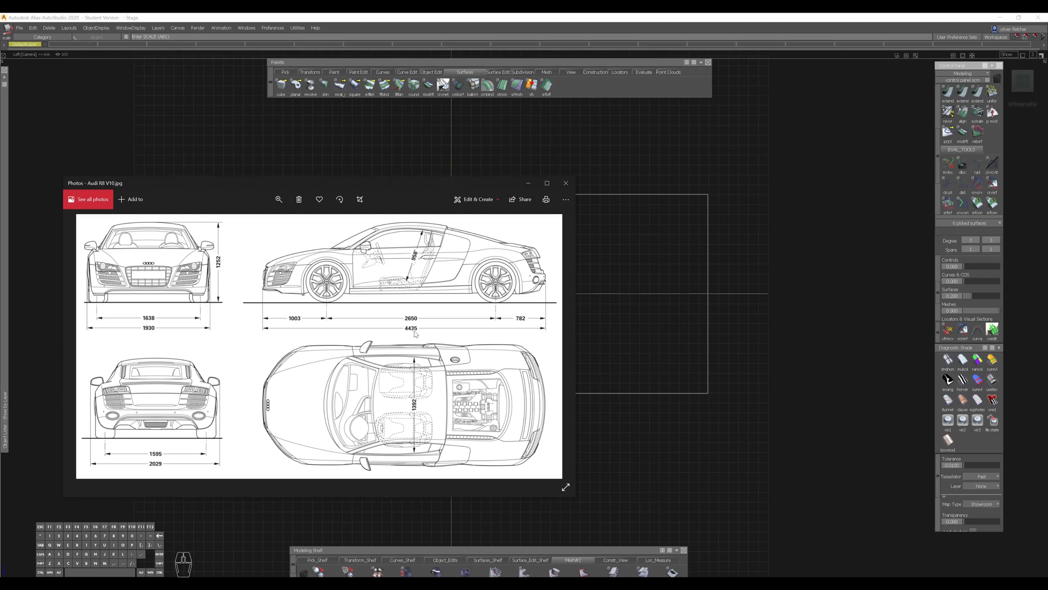
{"action": "left_click", "coordinate": [565, 183]}
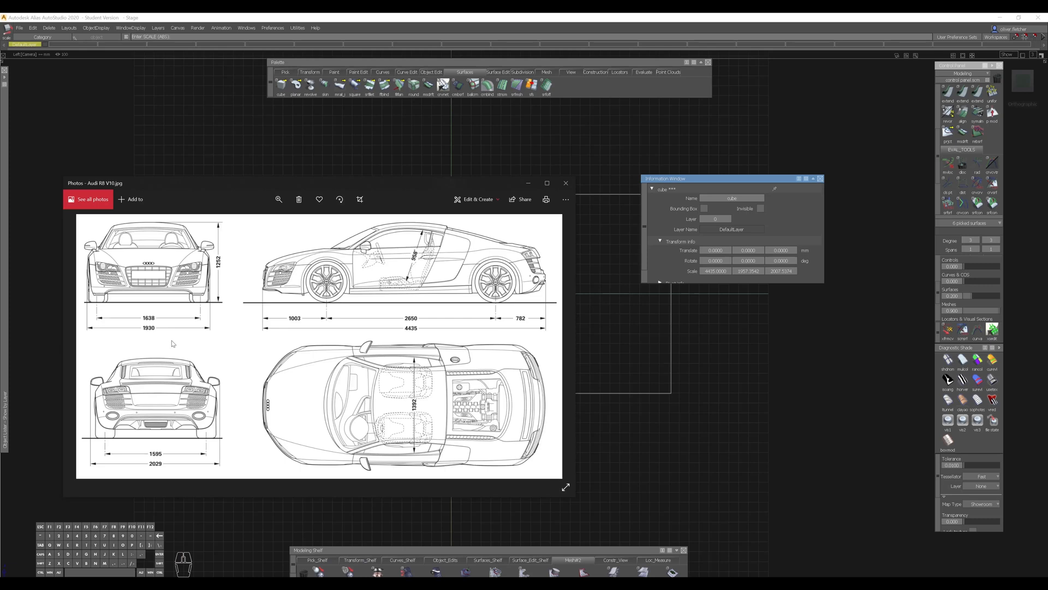
{"action": "mouse_move", "coordinate": [144, 336]}
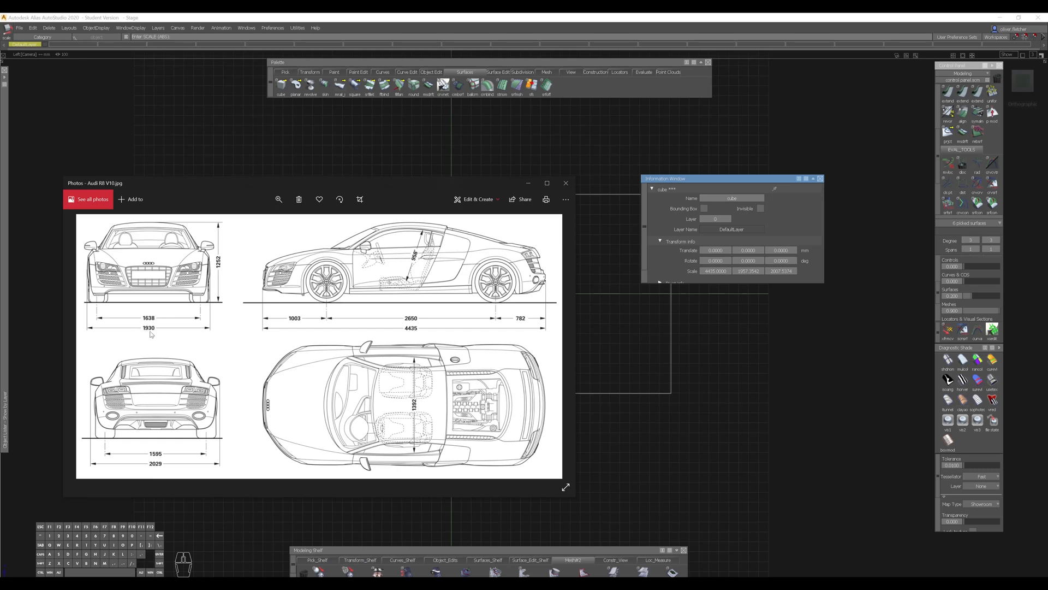
{"action": "mouse_move", "coordinate": [158, 337]}
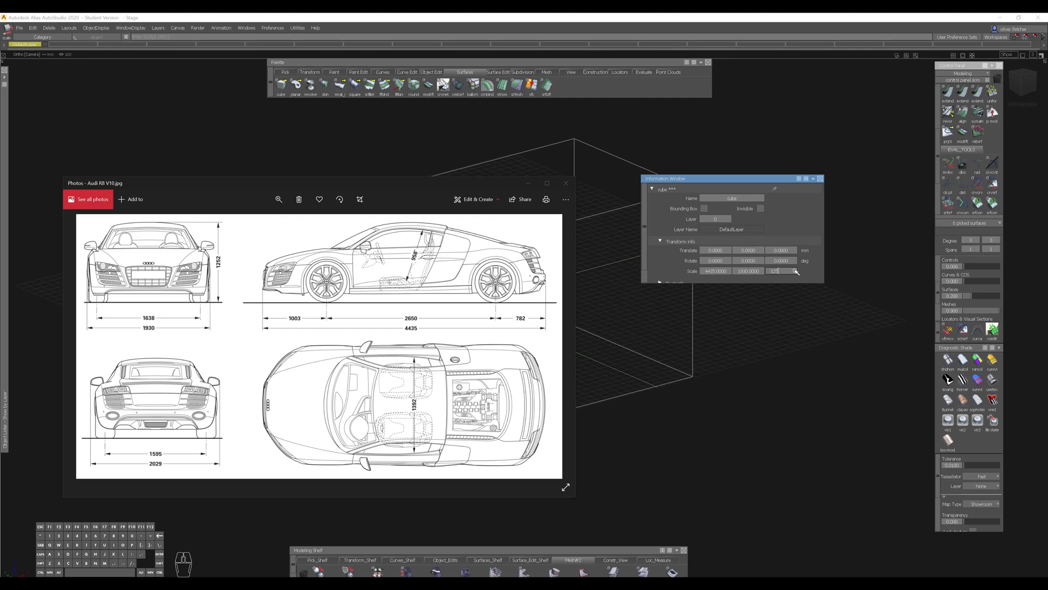
{"action": "type", "text": "1252.0000"}
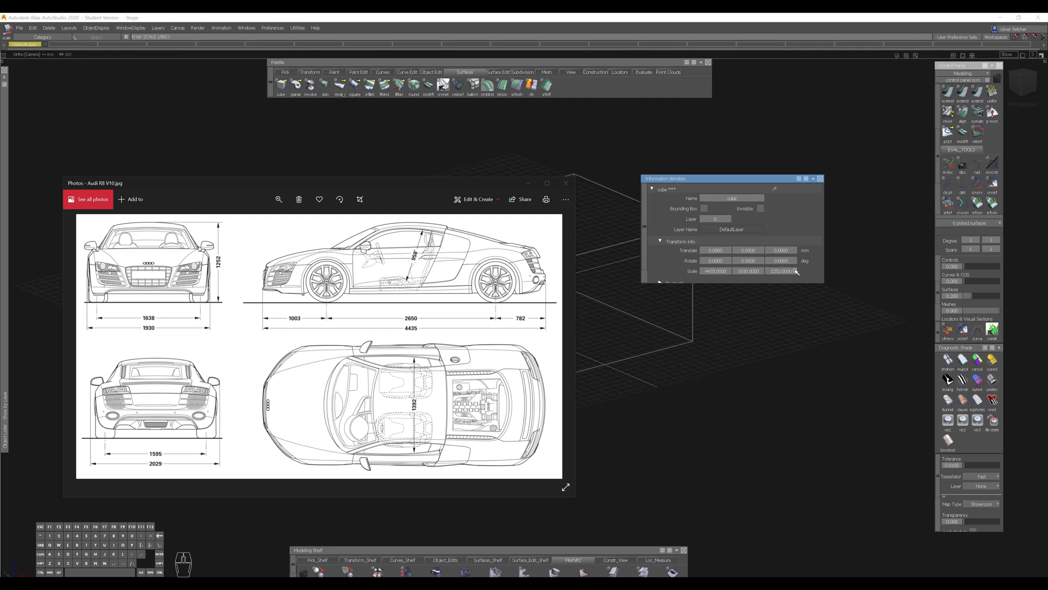
{"action": "mouse_move", "coordinate": [782, 196]}
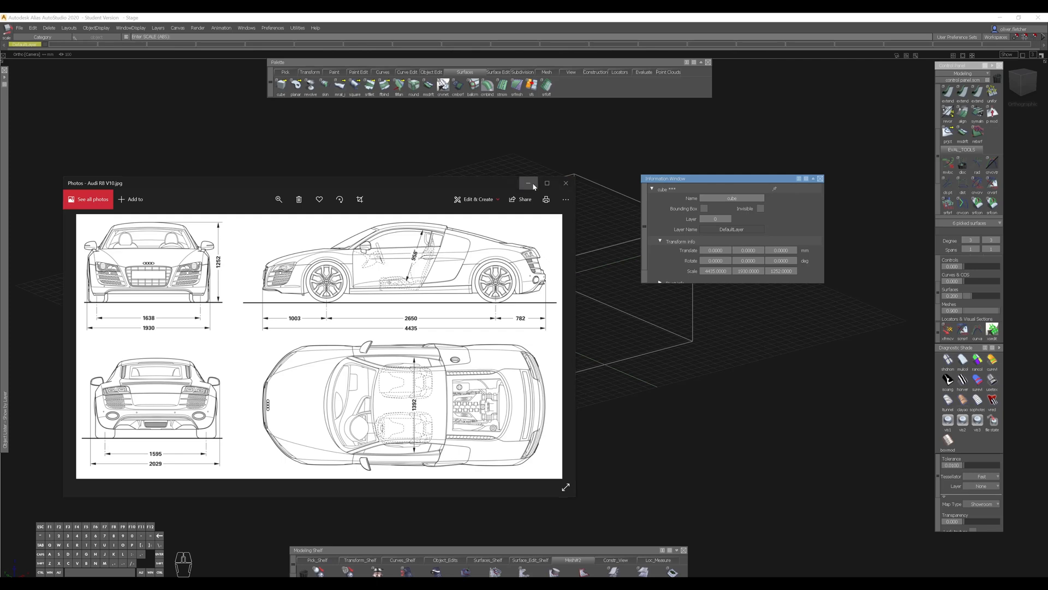
Import the Audi R8 V10 side image as a canvas via File > Import > Canvas Image
{"action": "left_click", "coordinate": [528, 183]}
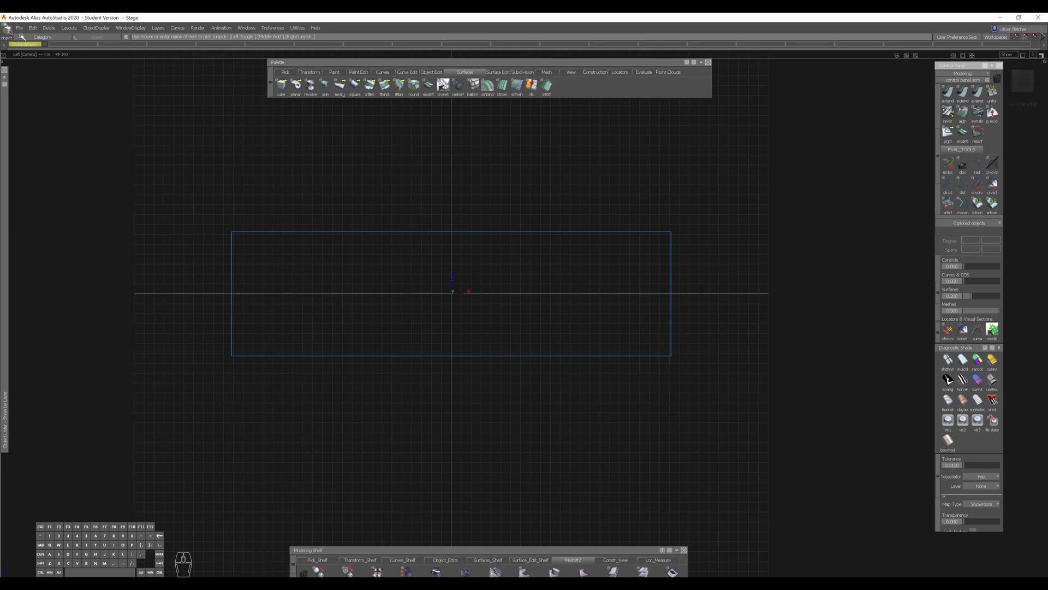
{"action": "left_click", "coordinate": [20, 27]}
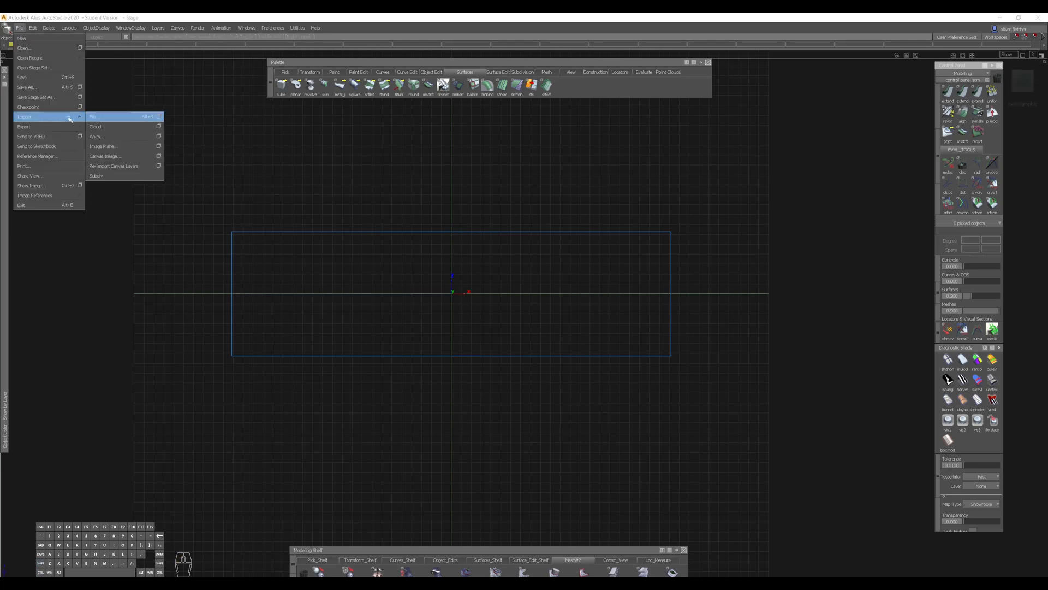
{"action": "left_click", "coordinate": [103, 156]}
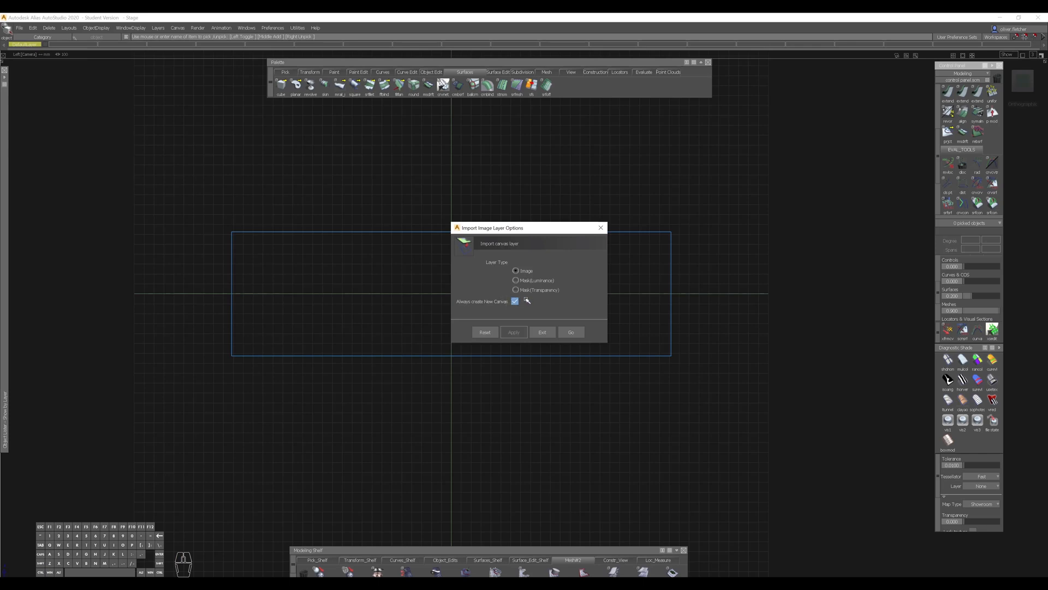
{"action": "left_click", "coordinate": [570, 331]}
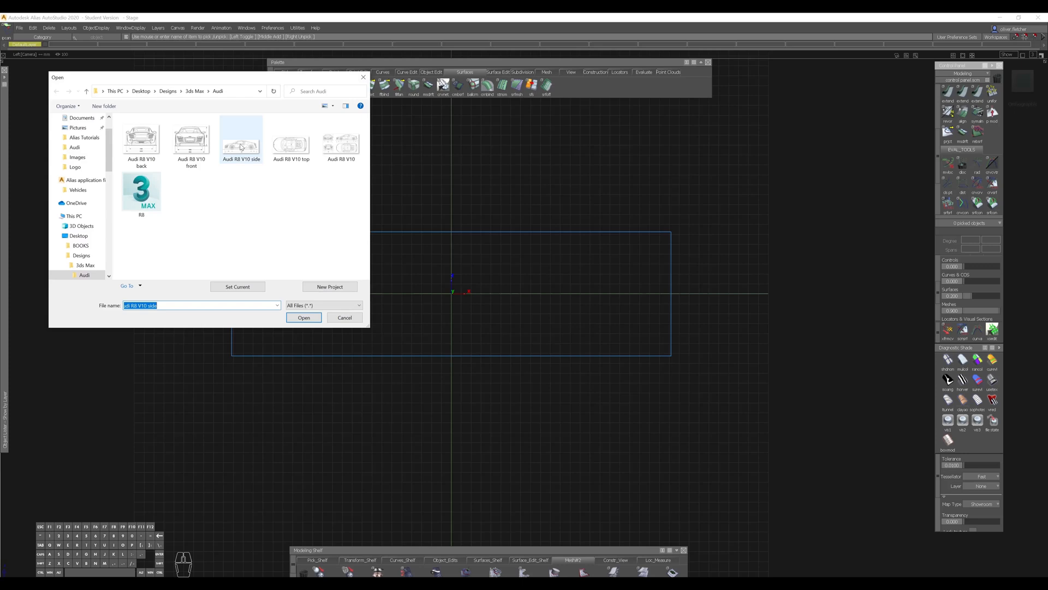
{"action": "left_click", "coordinate": [303, 316]}
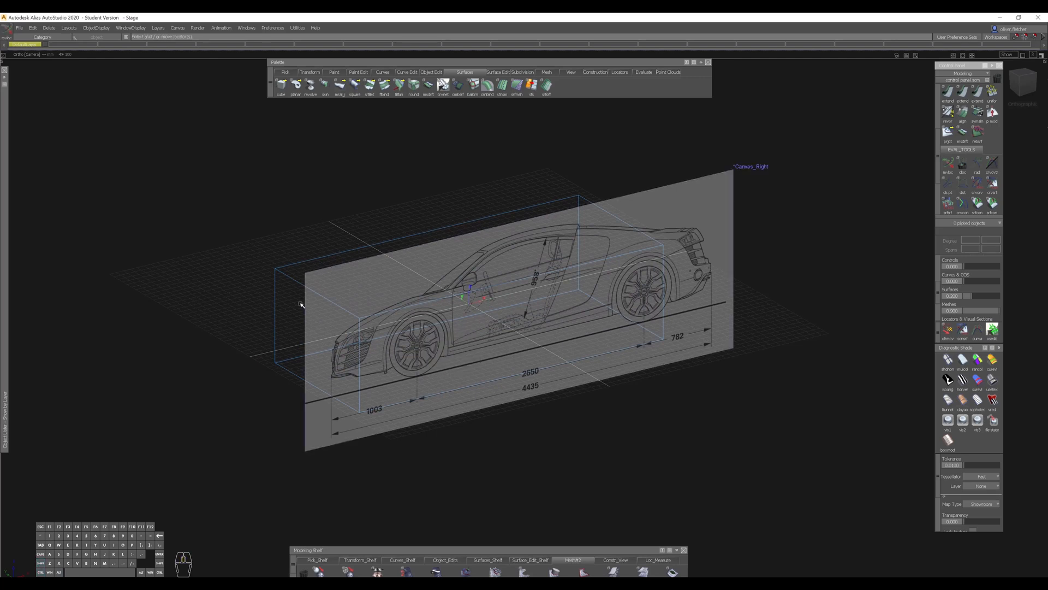
{"action": "mouse_move", "coordinate": [289, 278]}
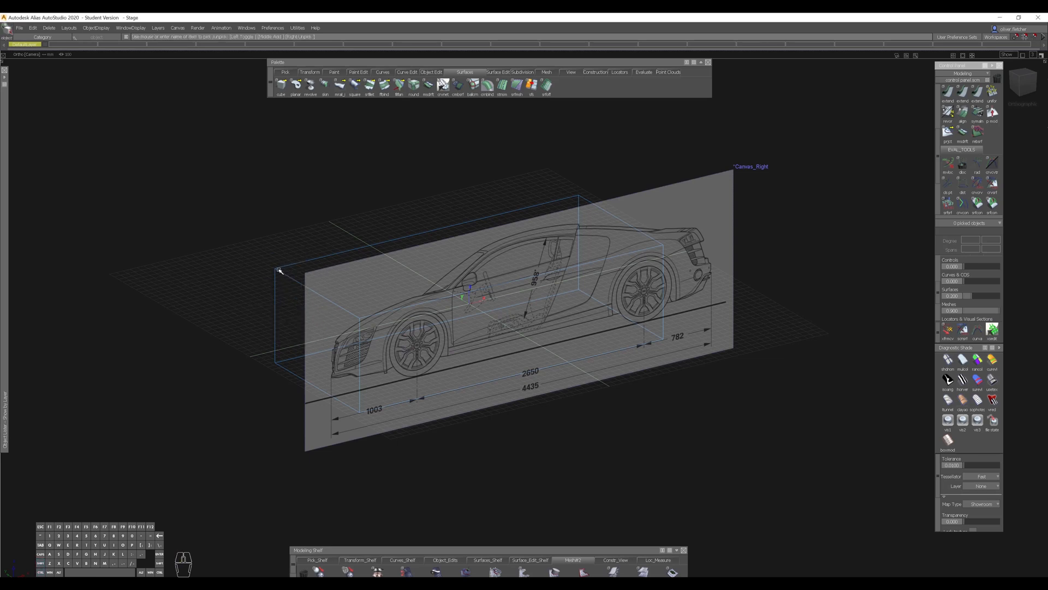
Move the side canvas onto the cube's base and front, then scale it to the cube length
{"action": "left_click", "coordinate": [280, 272]}
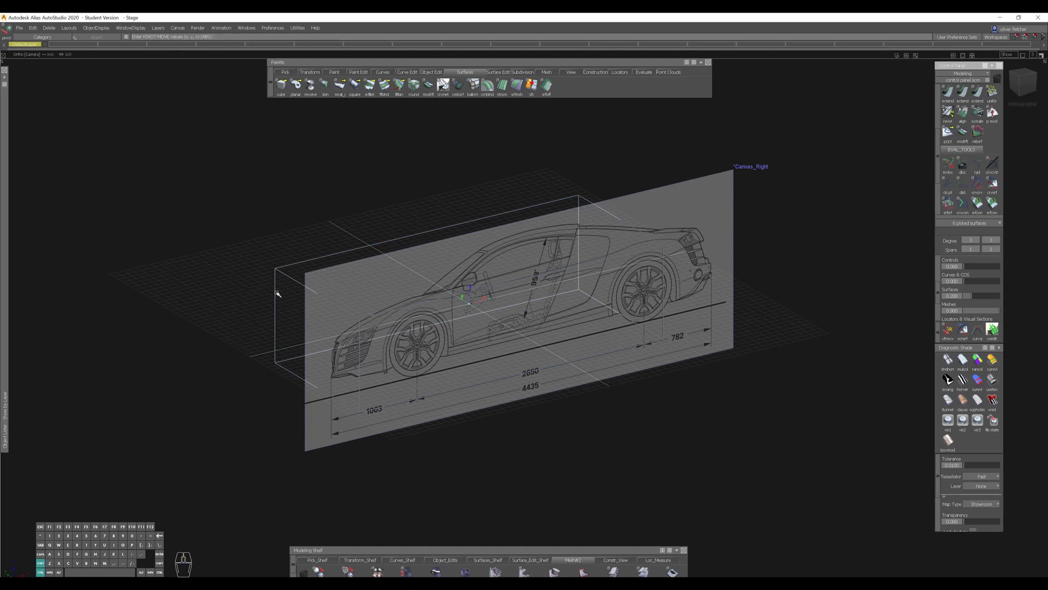
{"action": "mouse_move", "coordinate": [296, 376]}
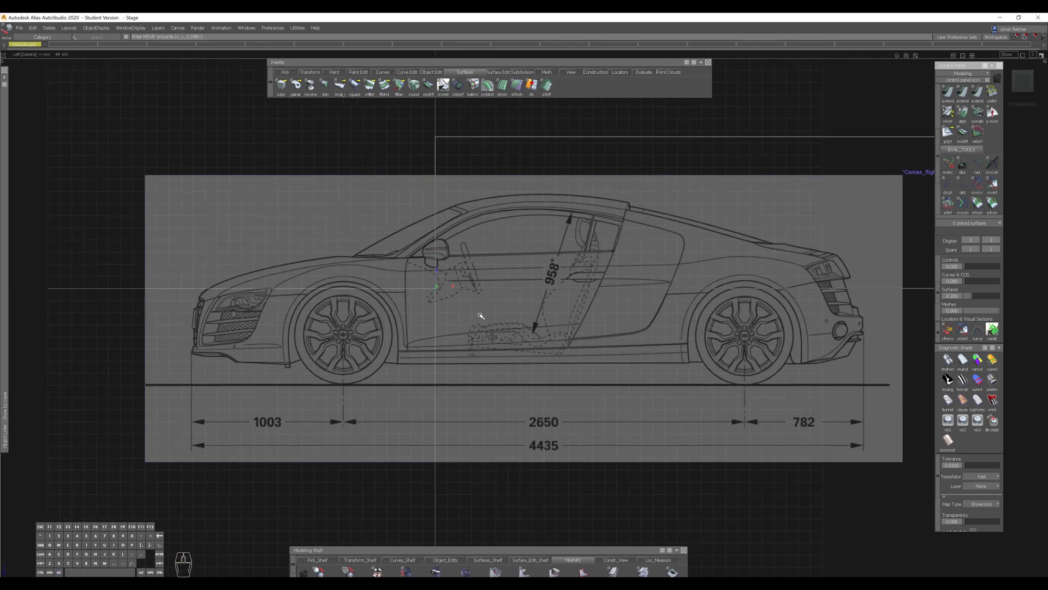
{"action": "left_click_drag", "start_coordinate": [481, 301], "coordinate": [766, 364]}
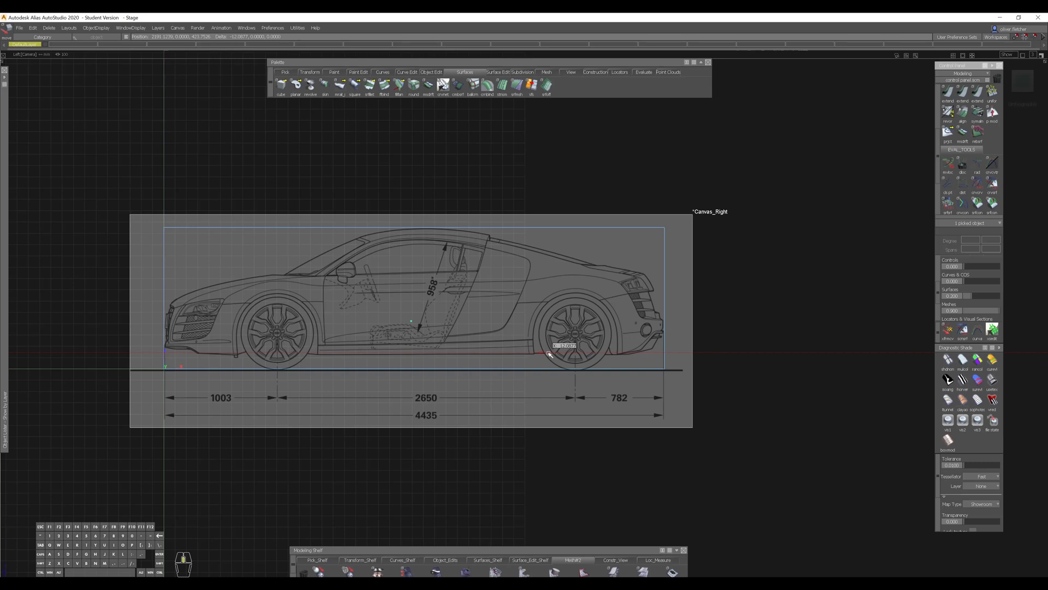
{"action": "left_click", "coordinate": [548, 355]}
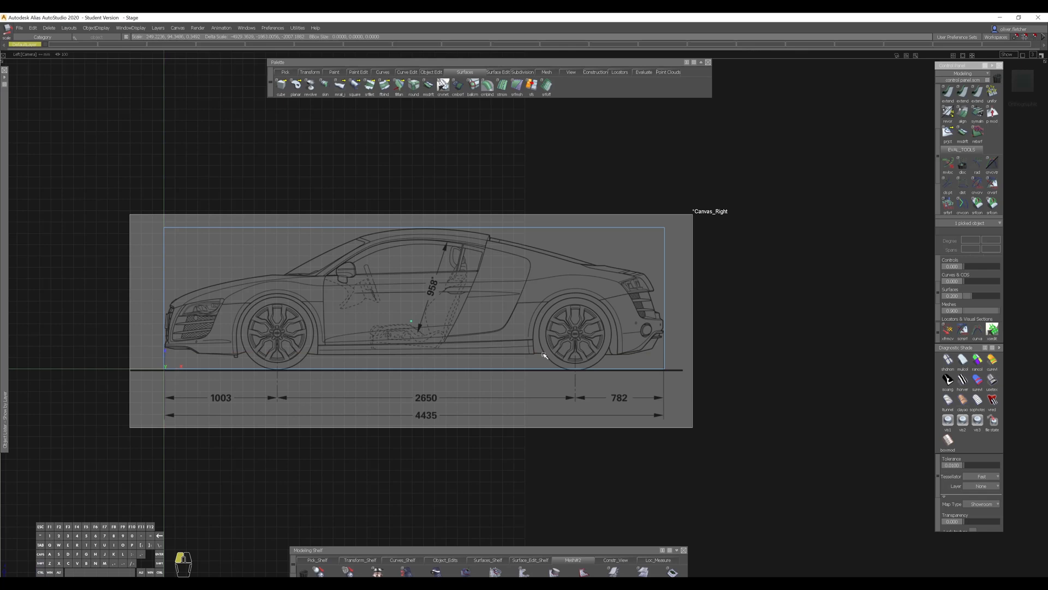
{"action": "right_click", "coordinate": [545, 354]}
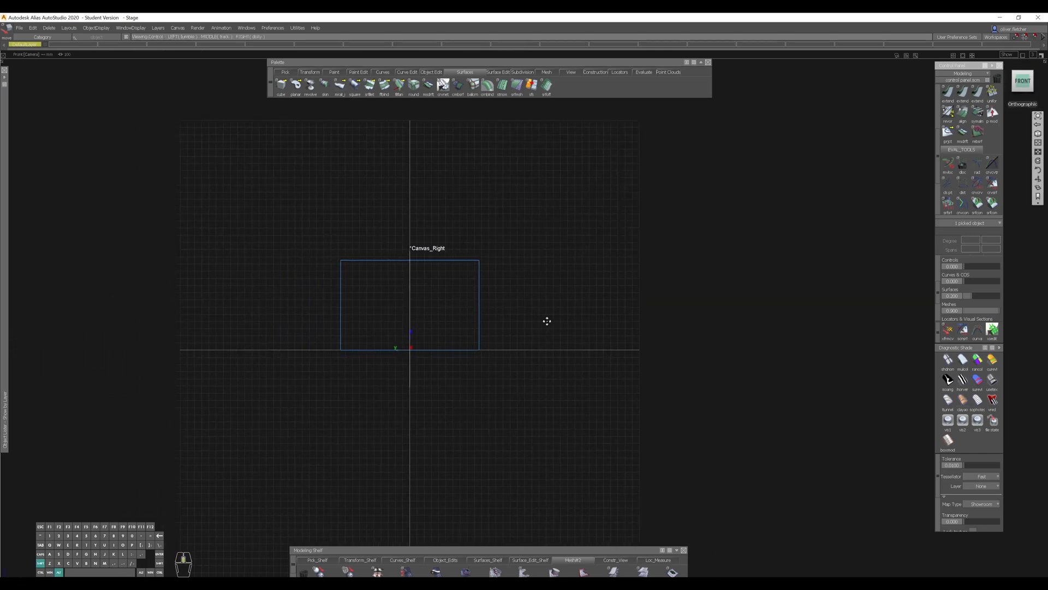
Import the Audi R8 V10 front image as a canvas in the Front view
{"action": "left_click", "coordinate": [19, 28]}
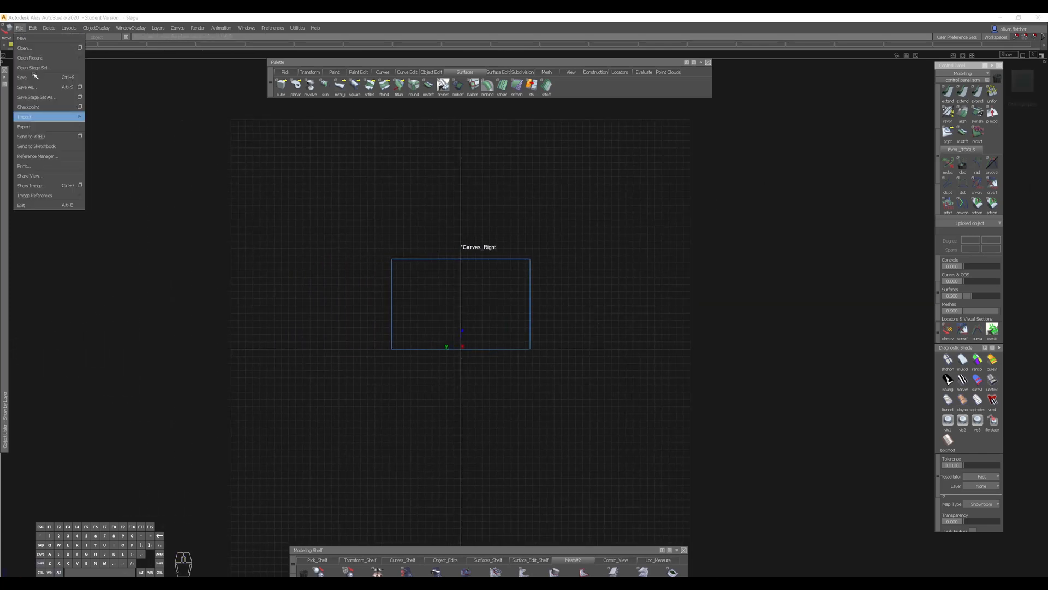
{"action": "mouse_move", "coordinate": [25, 117]}
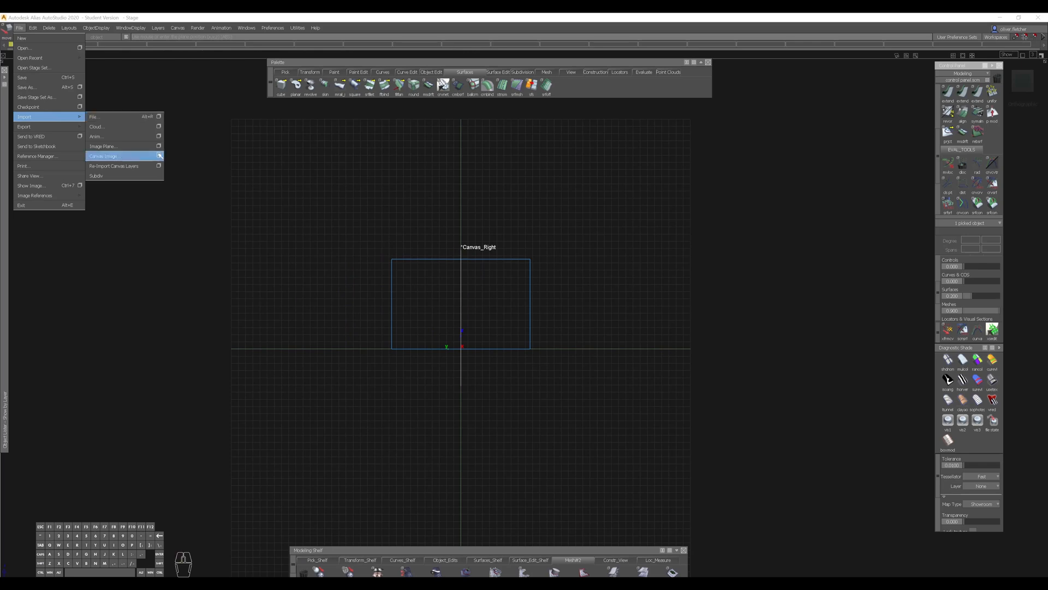
{"action": "left_click", "coordinate": [103, 156]}
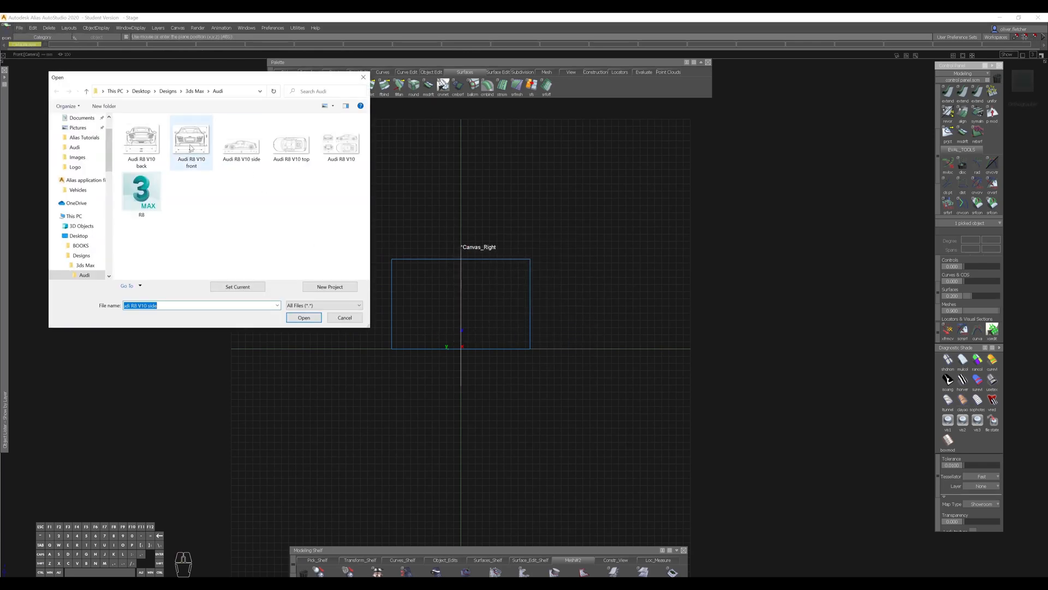
{"action": "left_click", "coordinate": [304, 317]}
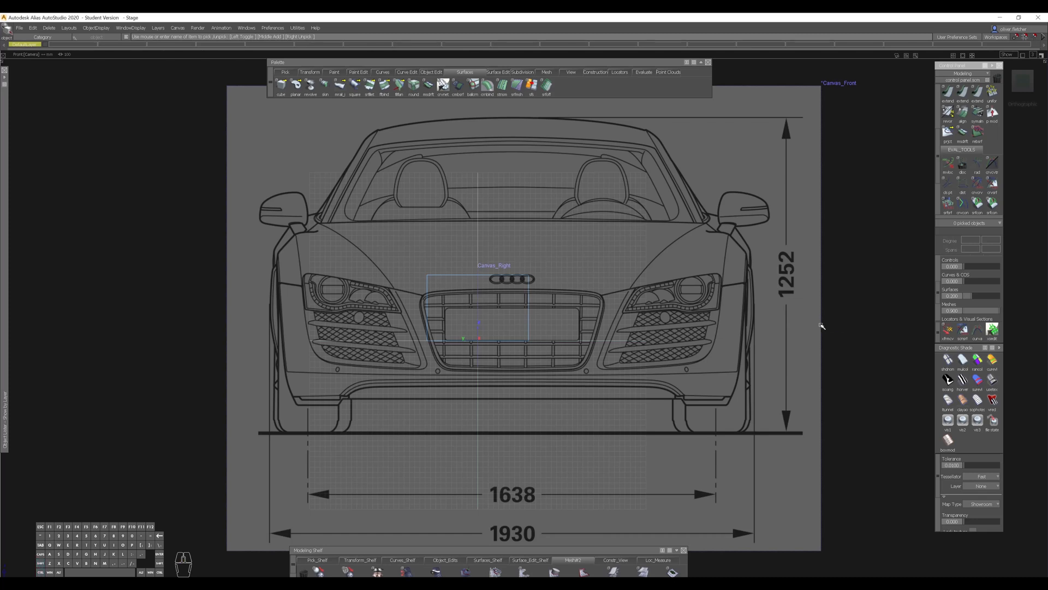
Move the front canvas onto the ground line and non-proportionally scale it to fit the cube
{"action": "left_click", "coordinate": [524, 318]}
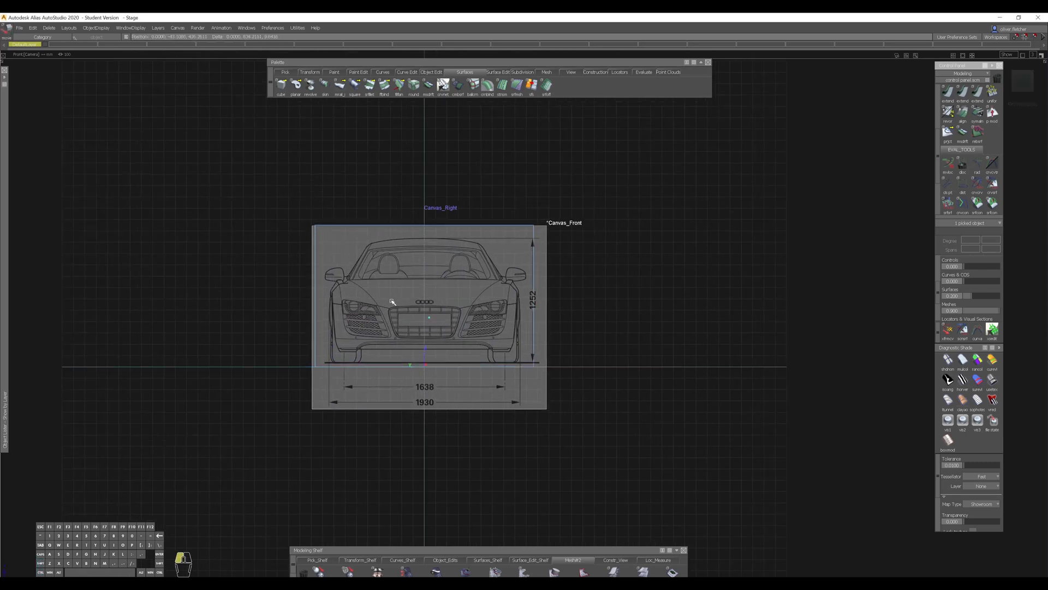
{"action": "right_click", "coordinate": [411, 299]}
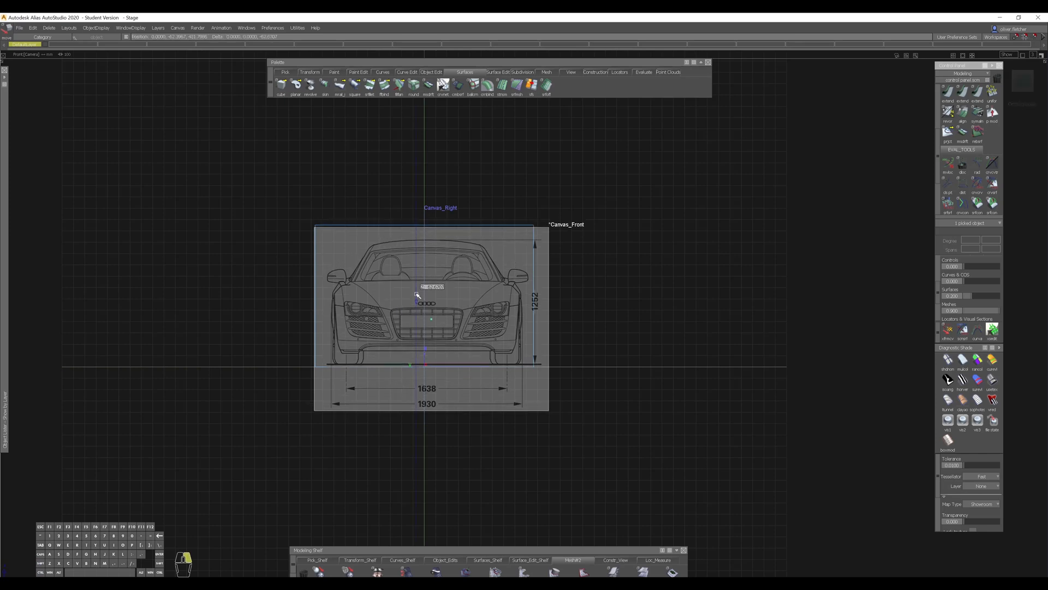
{"action": "right_click", "coordinate": [417, 295]}
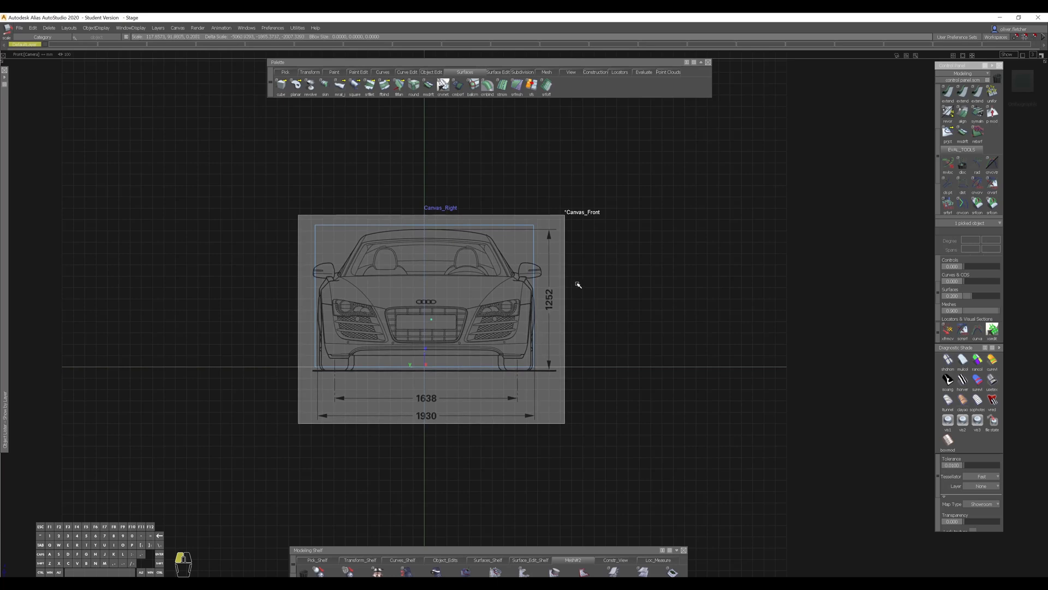
{"action": "right_click", "coordinate": [544, 286]}
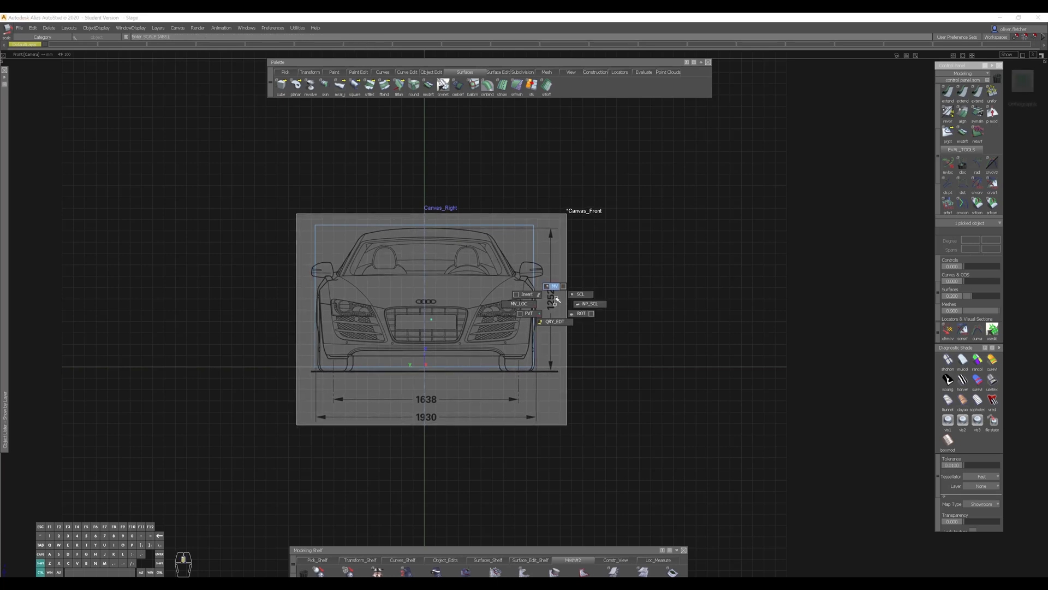
{"action": "left_click", "coordinate": [554, 286]}
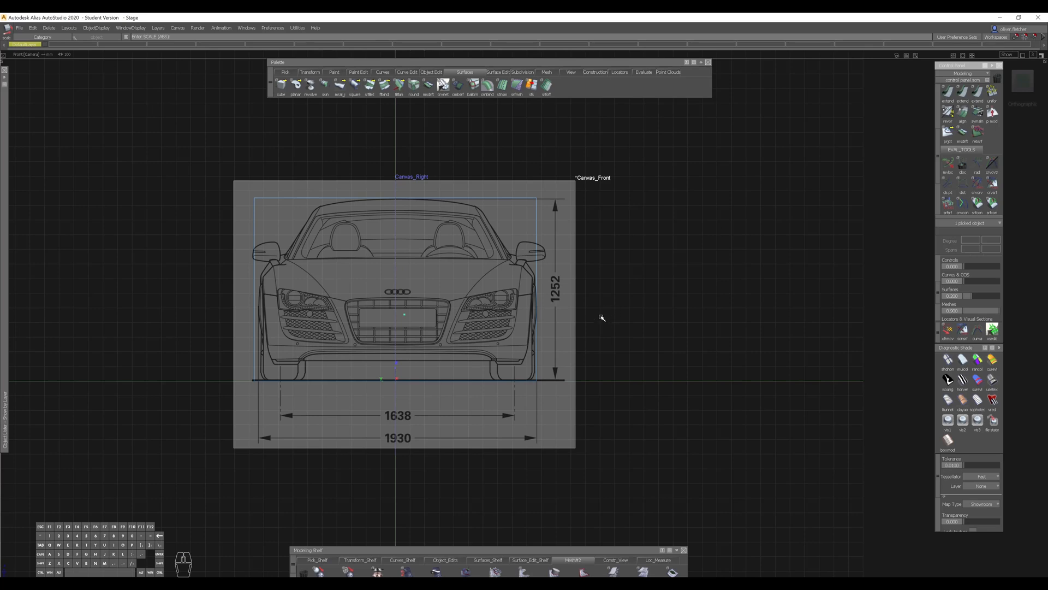
{"action": "mouse_move", "coordinate": [614, 327]}
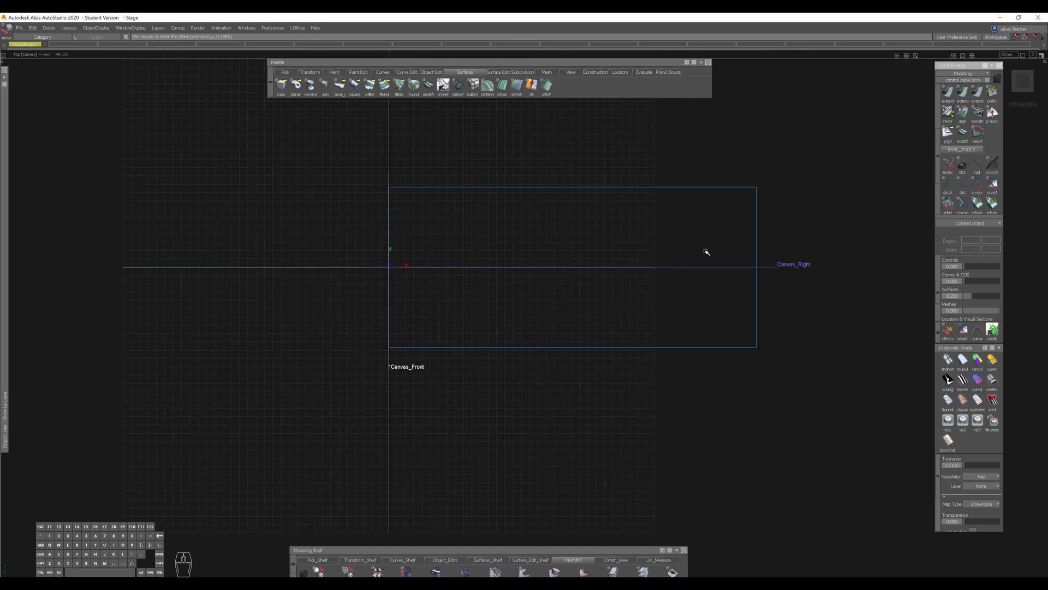
Import the Audi R8 V10 top-view blueprint image as a canvas in the Top window
{"action": "left_click", "coordinate": [309, 85]}
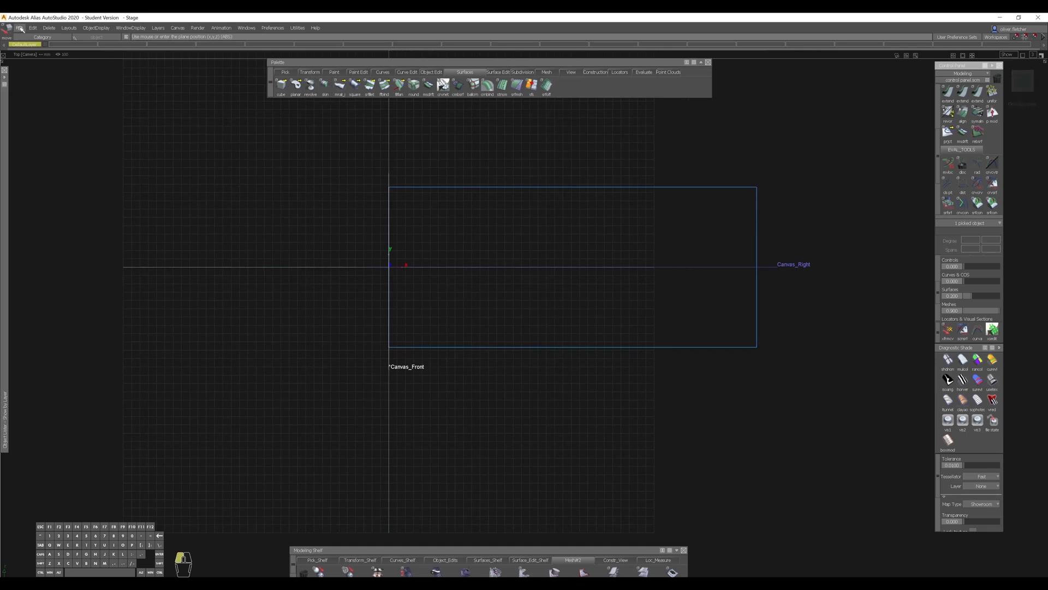
{"action": "left_click", "coordinate": [20, 28]}
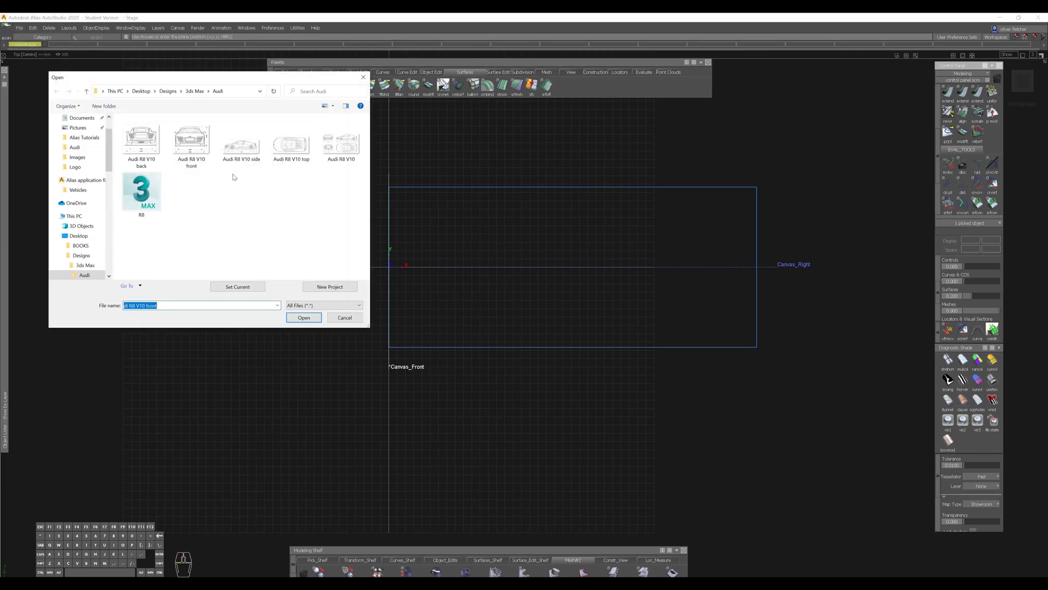
{"action": "left_click", "coordinate": [345, 317]}
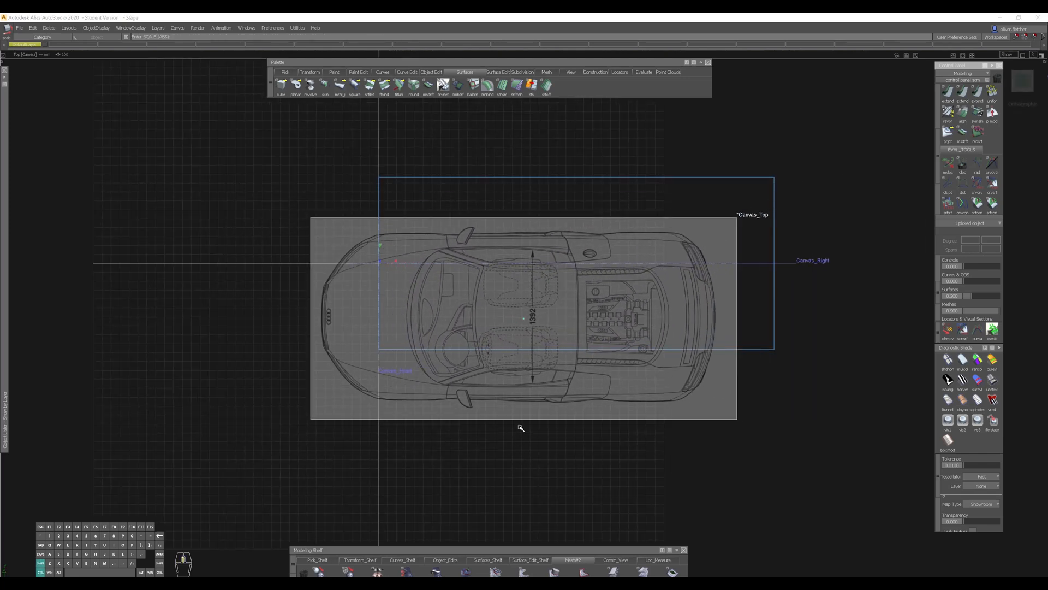
Scale and move Canvas_Top to fit the cube, then orbit to see the canvases in 3D
{"action": "left_click_drag", "start_coordinate": [521, 428], "coordinate": [558, 380]}
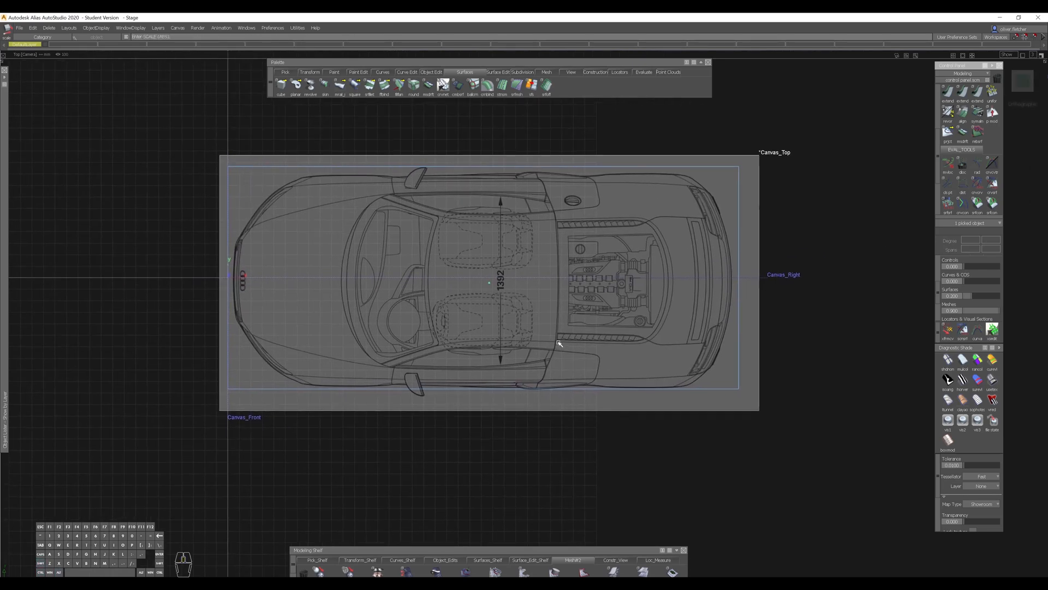
{"action": "left_click_drag", "start_coordinate": [558, 344], "coordinate": [612, 339]}
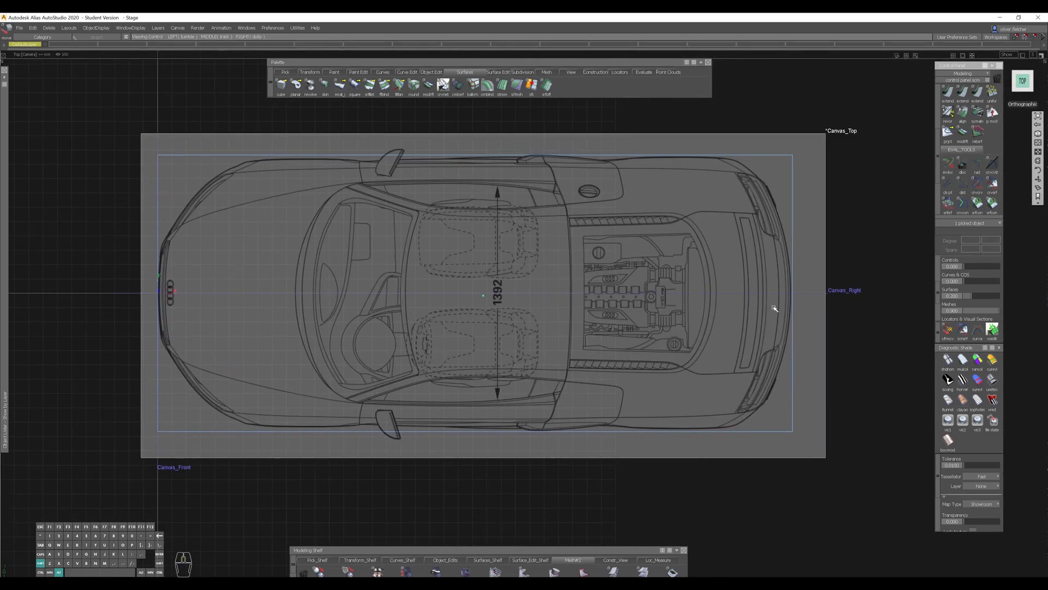
{"action": "left_click_drag", "start_coordinate": [775, 308], "coordinate": [726, 300]}
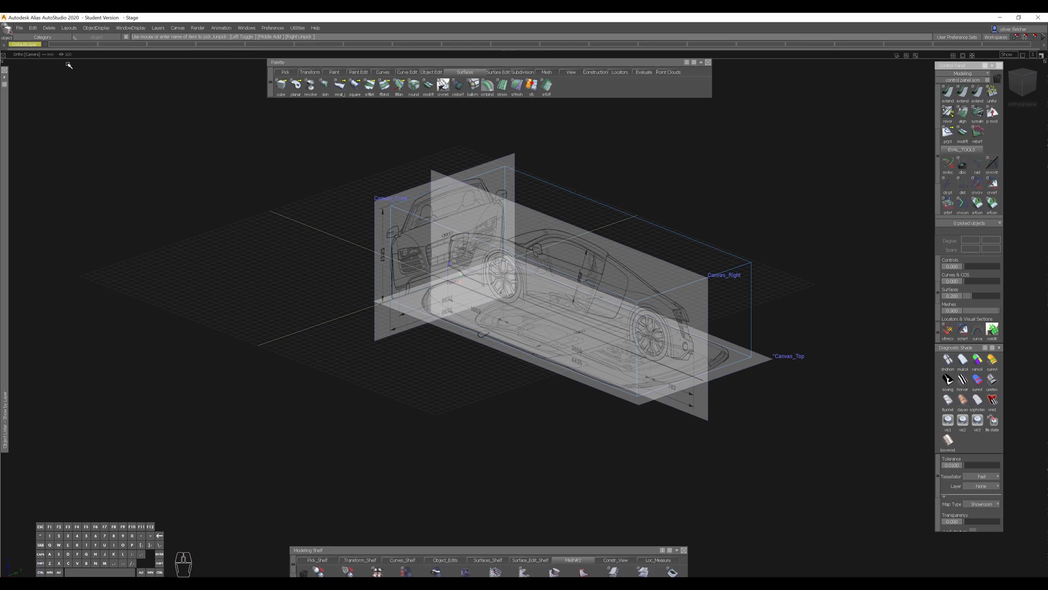
From the BACK view, import the Audi R8 V10 back blueprint as a canvas
{"action": "left_click", "coordinate": [1022, 81]}
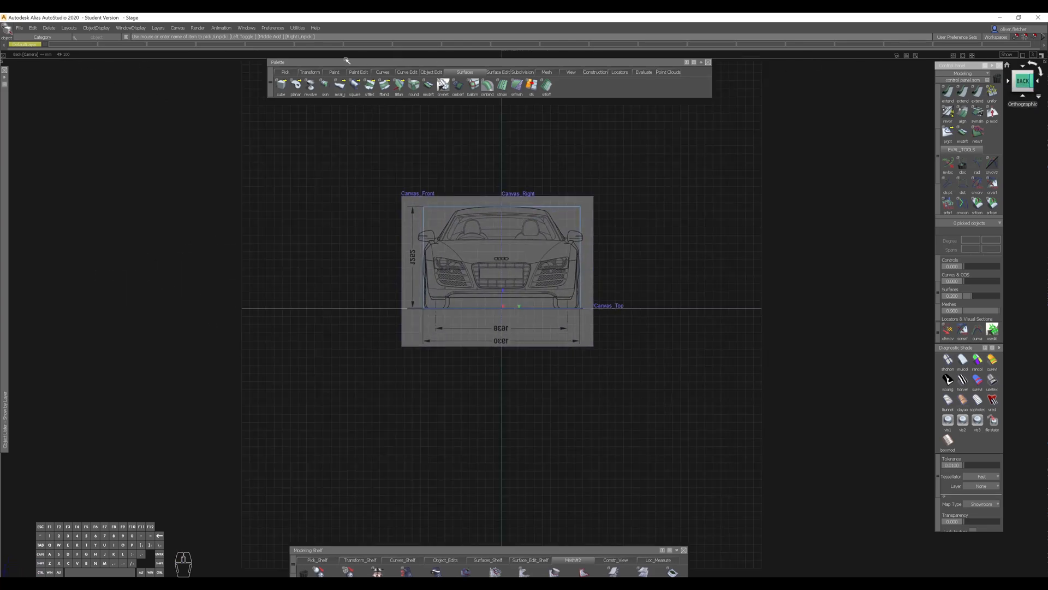
{"action": "left_click", "coordinate": [20, 27]}
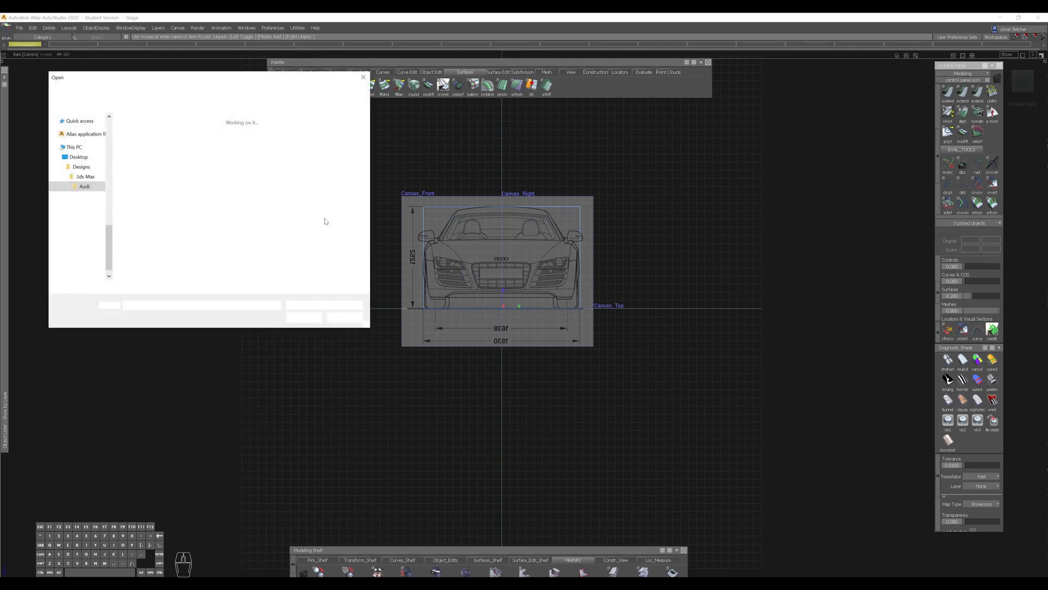
{"action": "left_click", "coordinate": [141, 138]}
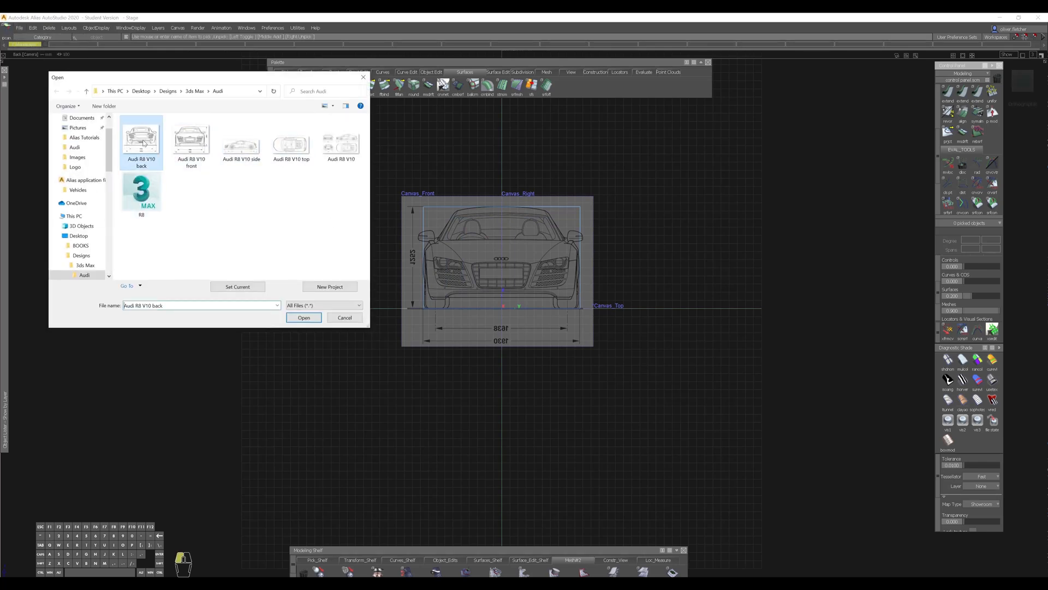
{"action": "left_click", "coordinate": [304, 317]}
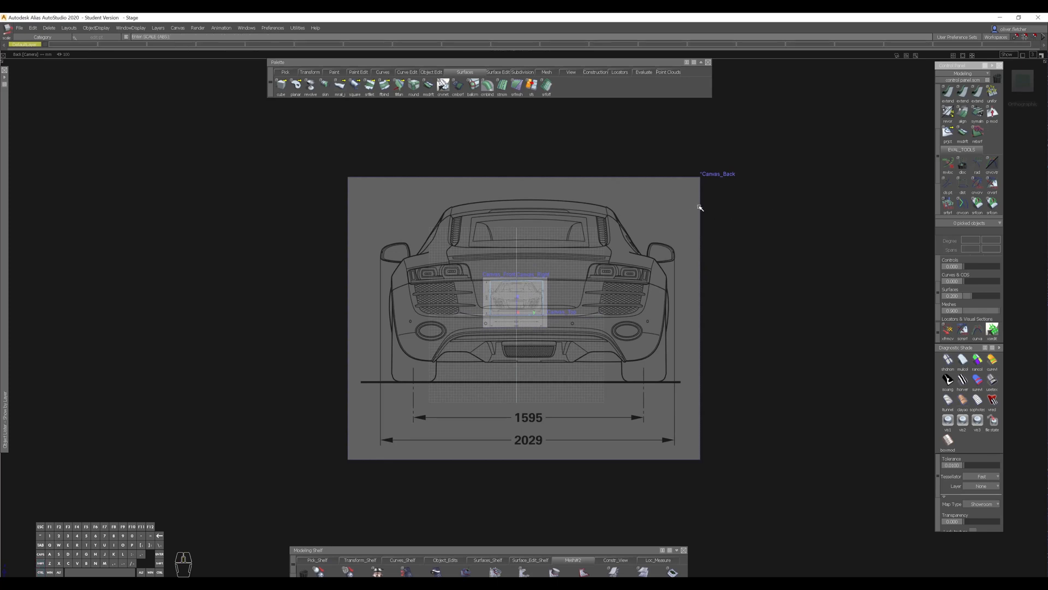
{"action": "mouse_move", "coordinate": [703, 216]}
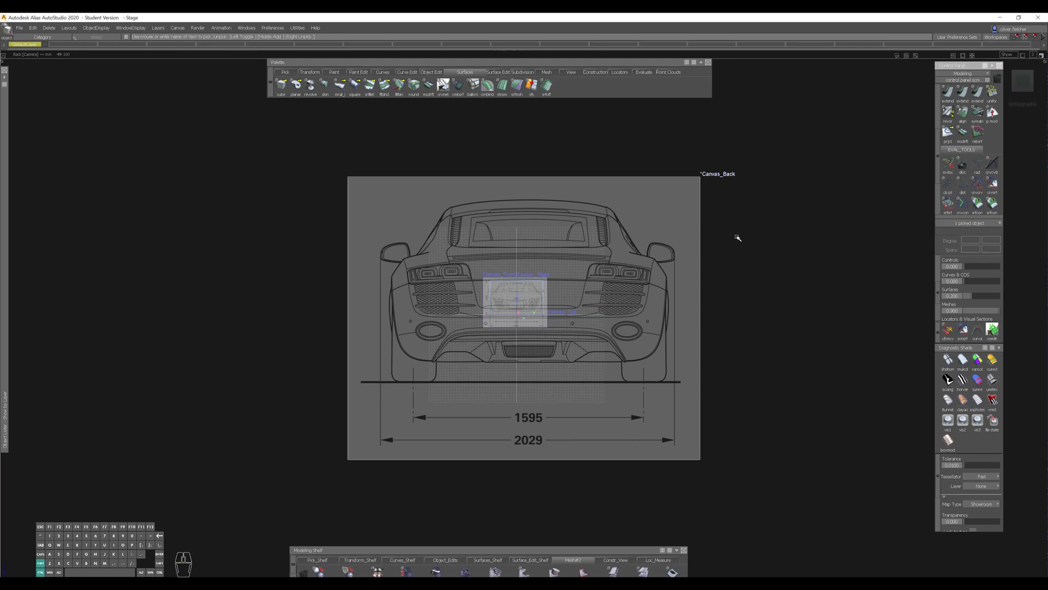
Pick Canvas_Back from the object list to fit it within the cube
{"action": "right_click", "coordinate": [738, 235]}
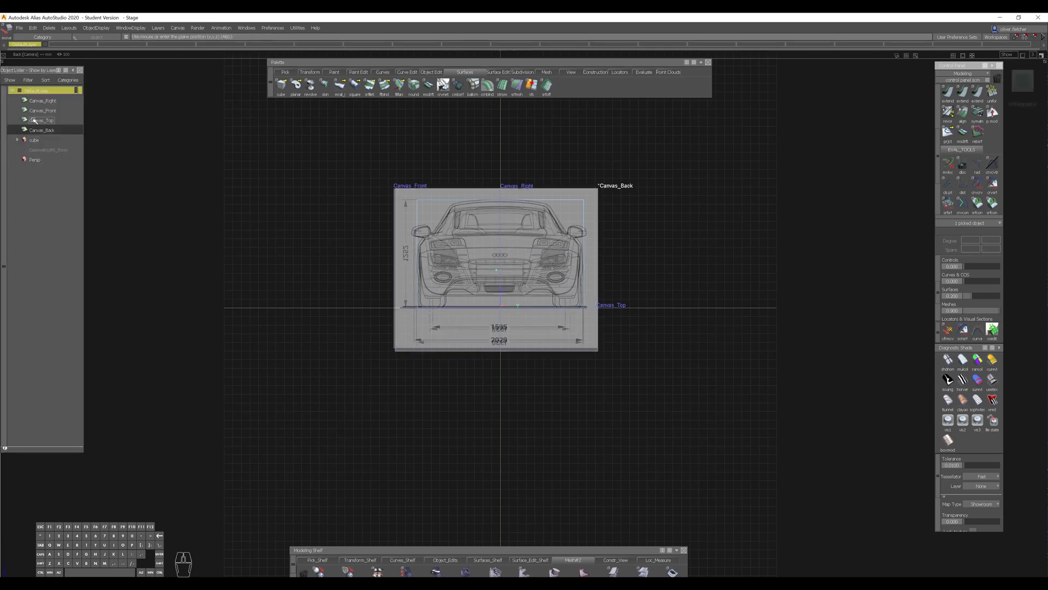
{"action": "left_click", "coordinate": [42, 120]}
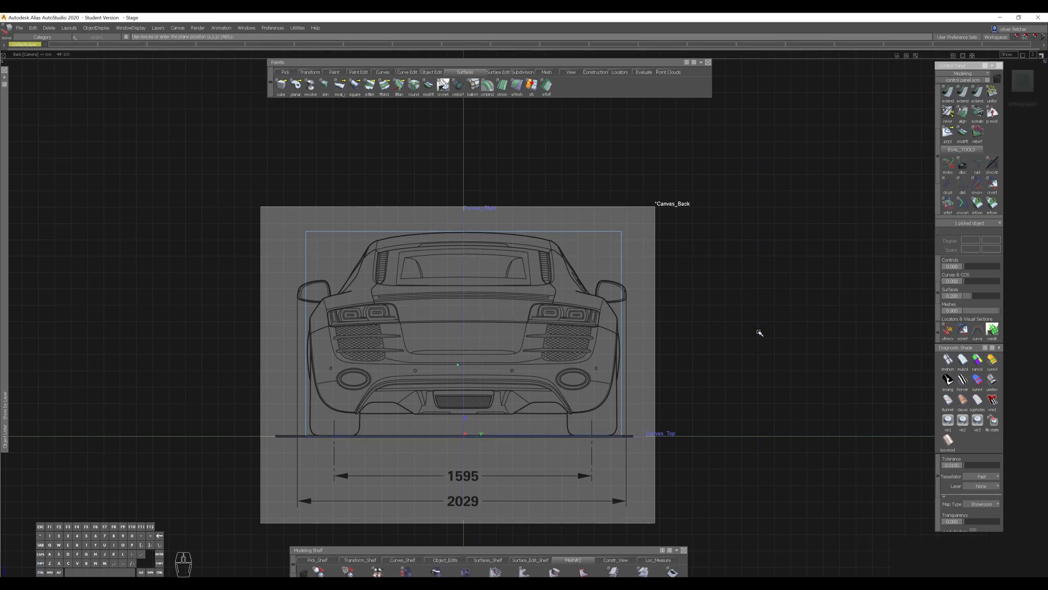
{"action": "mouse_move", "coordinate": [765, 341]}
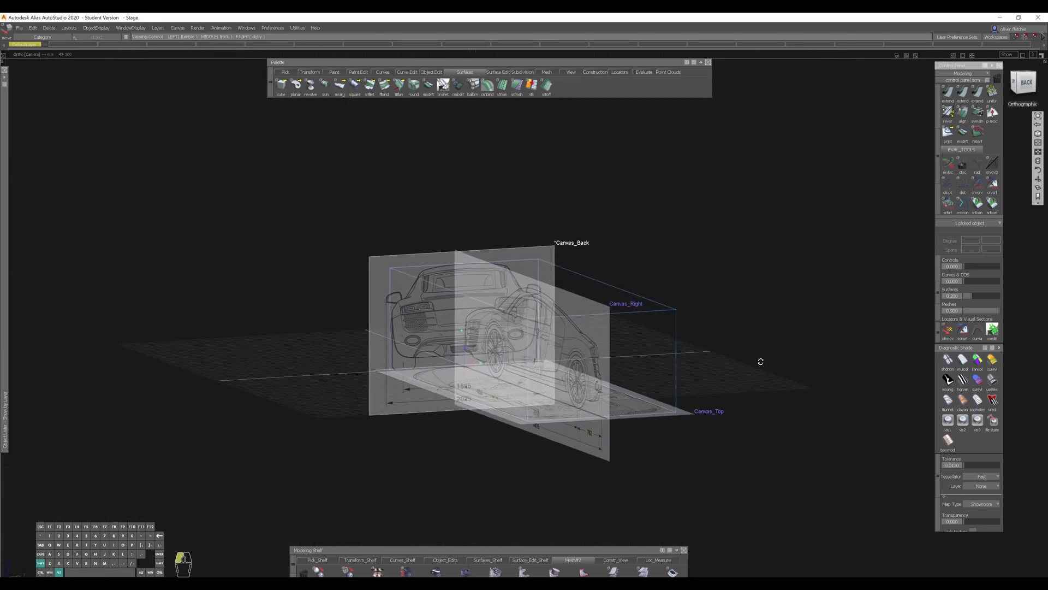
Orbit the view and slide Canvas_Back behind the cube's rear face
{"action": "left_click_drag", "start_coordinate": [760, 362], "coordinate": [753, 300]}
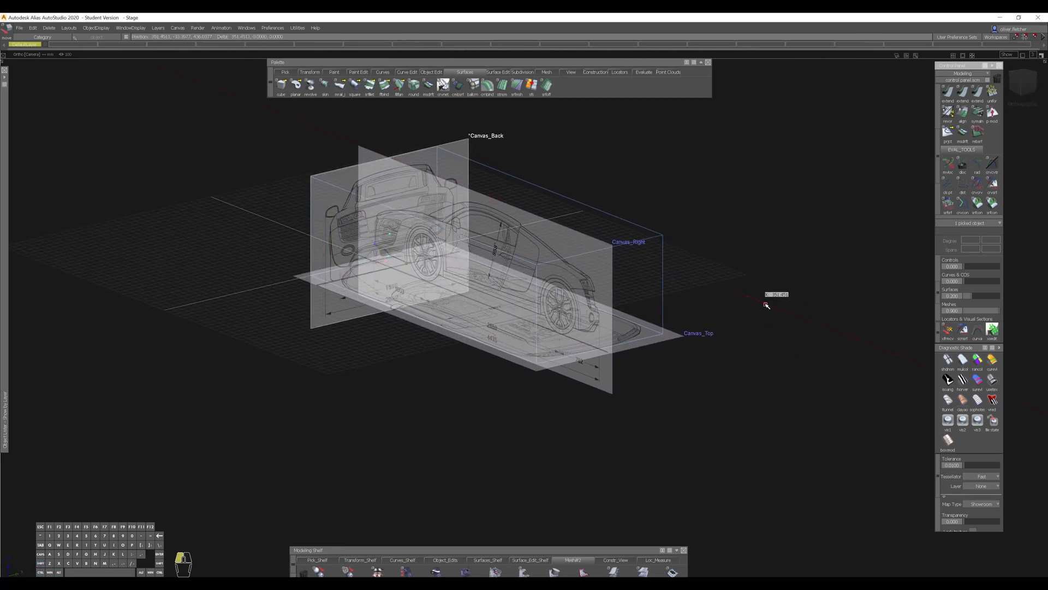
{"action": "left_click_drag", "start_coordinate": [767, 305], "coordinate": [809, 366]}
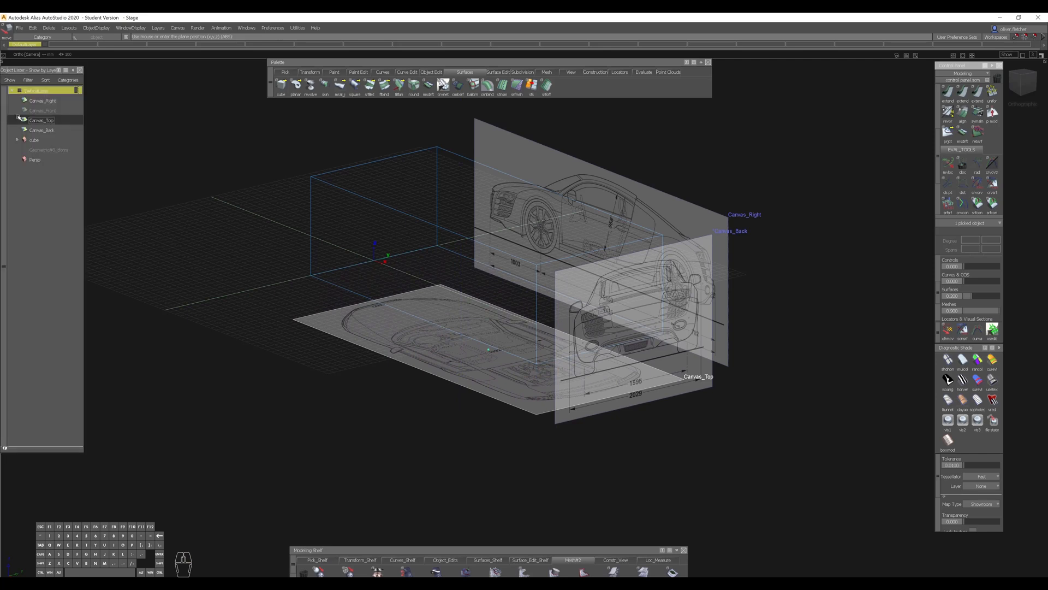
{"action": "right_click", "coordinate": [41, 120]}
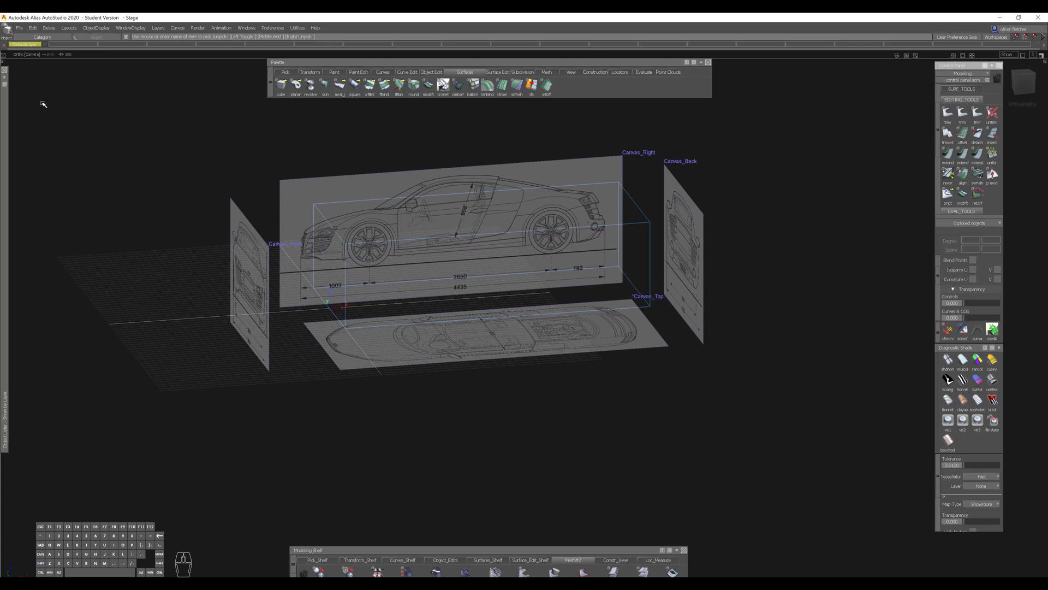
Create a non-pickable layer named Canvas holding all four blueprint canvases
{"action": "right_click", "coordinate": [36, 90]}
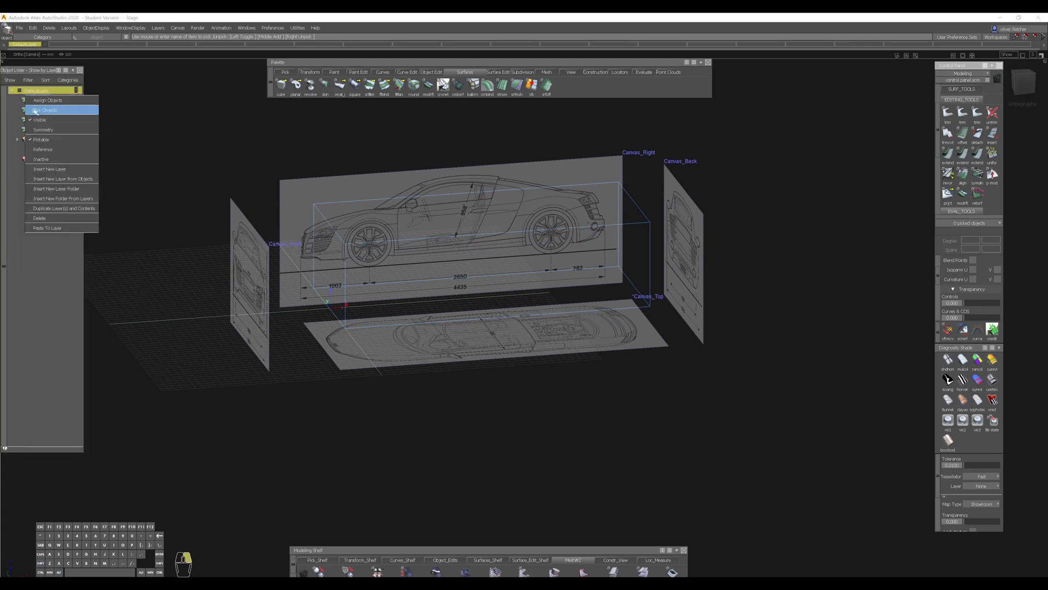
{"action": "mouse_move", "coordinate": [49, 168]}
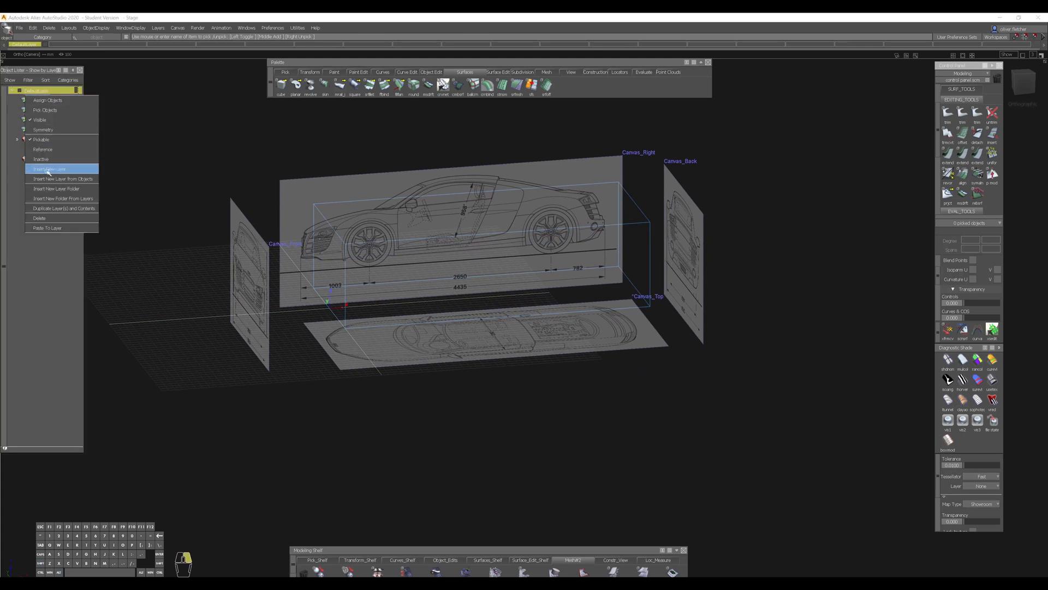
{"action": "left_click", "coordinate": [48, 168]}
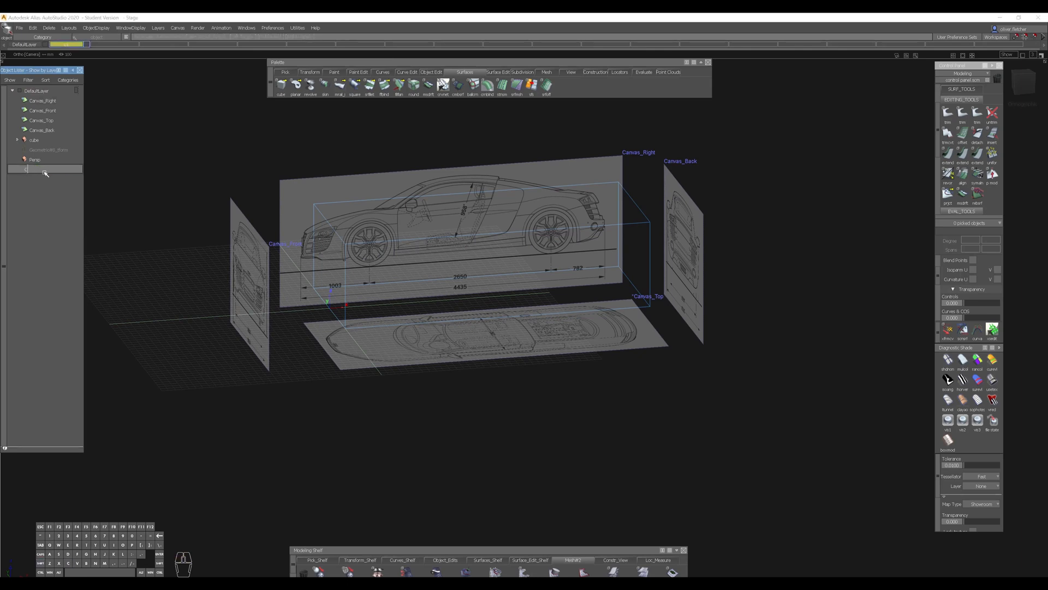
{"action": "left_click", "coordinate": [36, 169]}
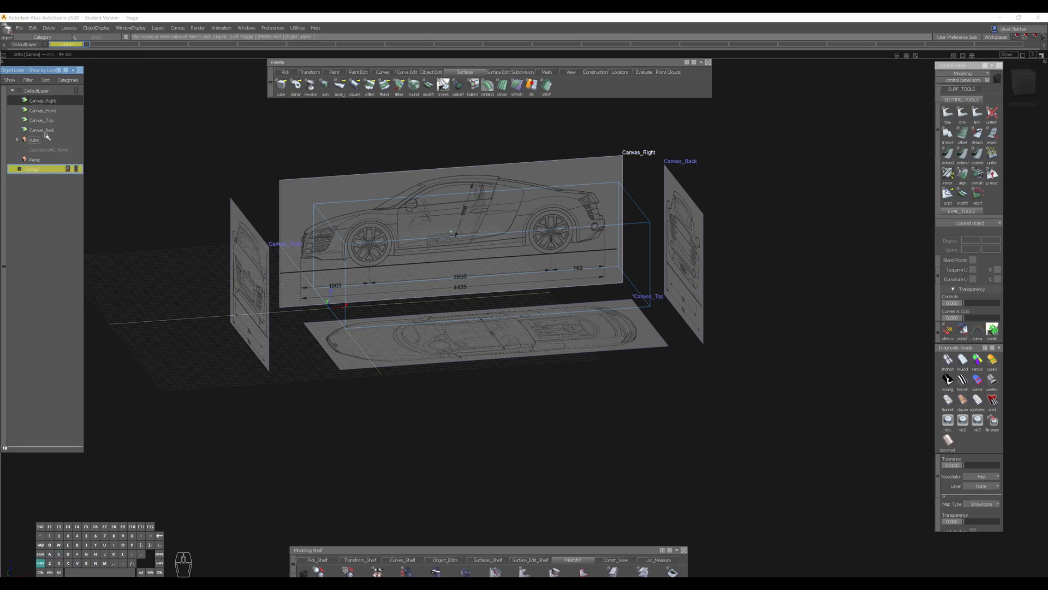
{"action": "right_click", "coordinate": [33, 168]}
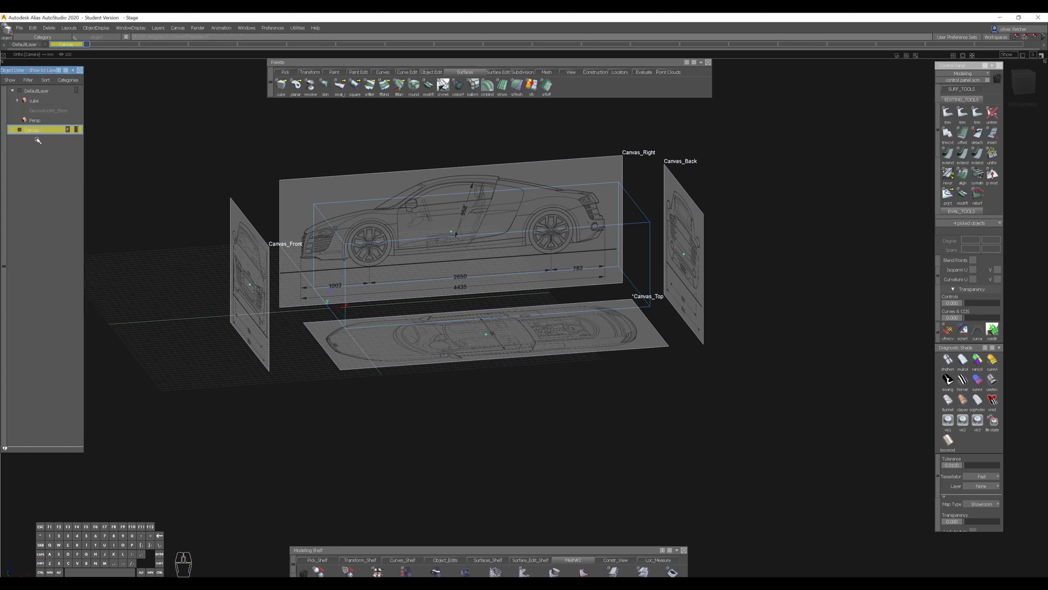
{"action": "right_click", "coordinate": [34, 129]}
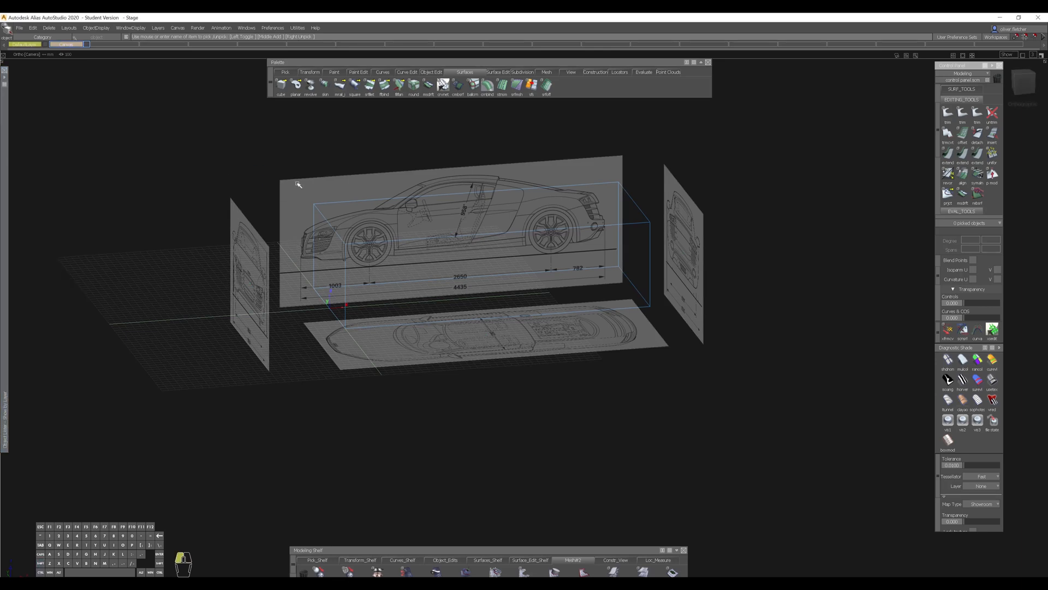
{"action": "mouse_move", "coordinate": [671, 293]}
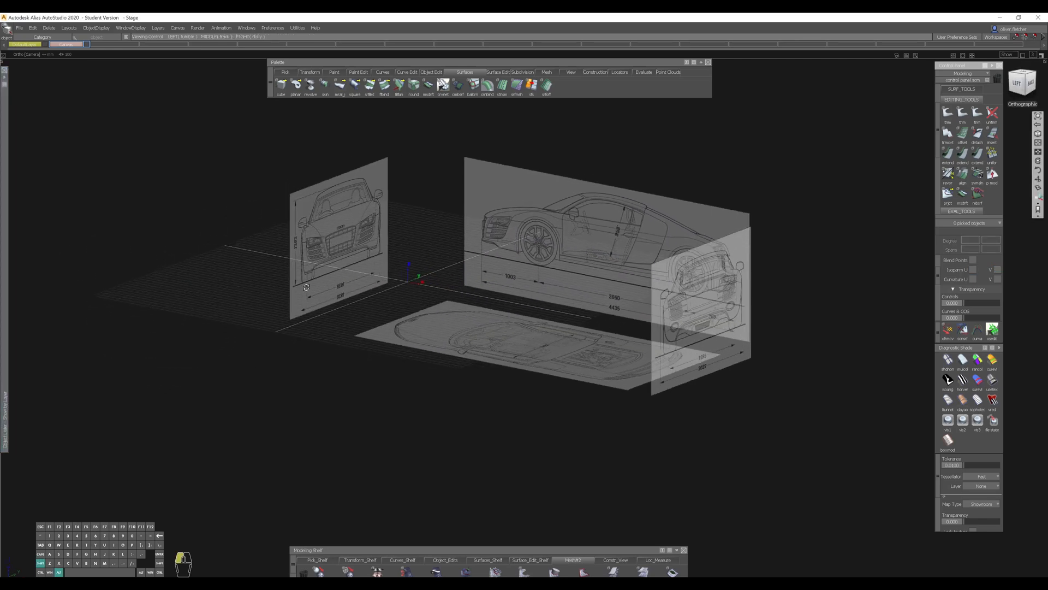
{"action": "left_click", "coordinate": [992, 99]}
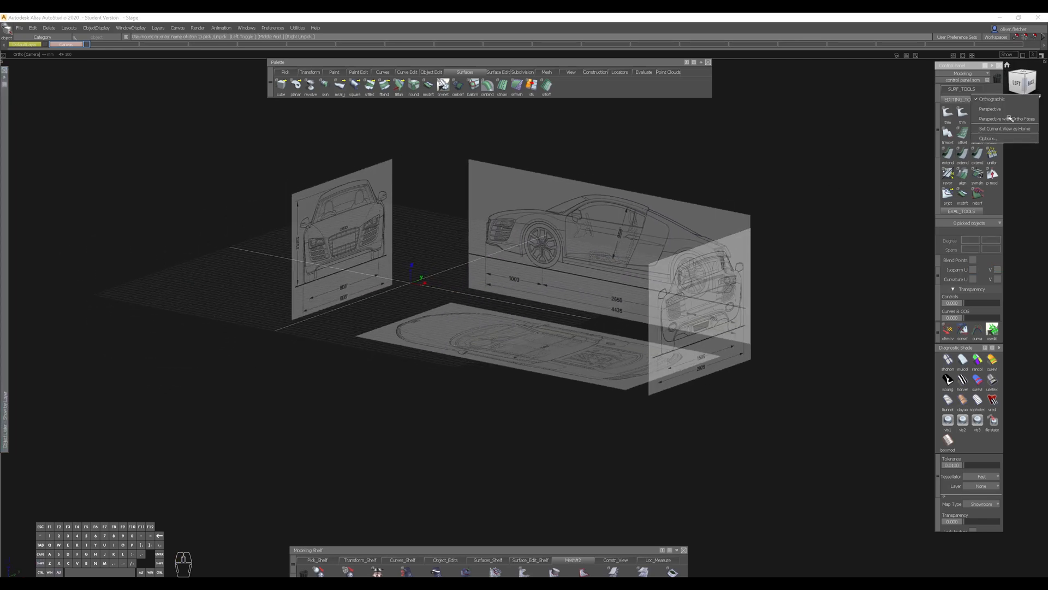